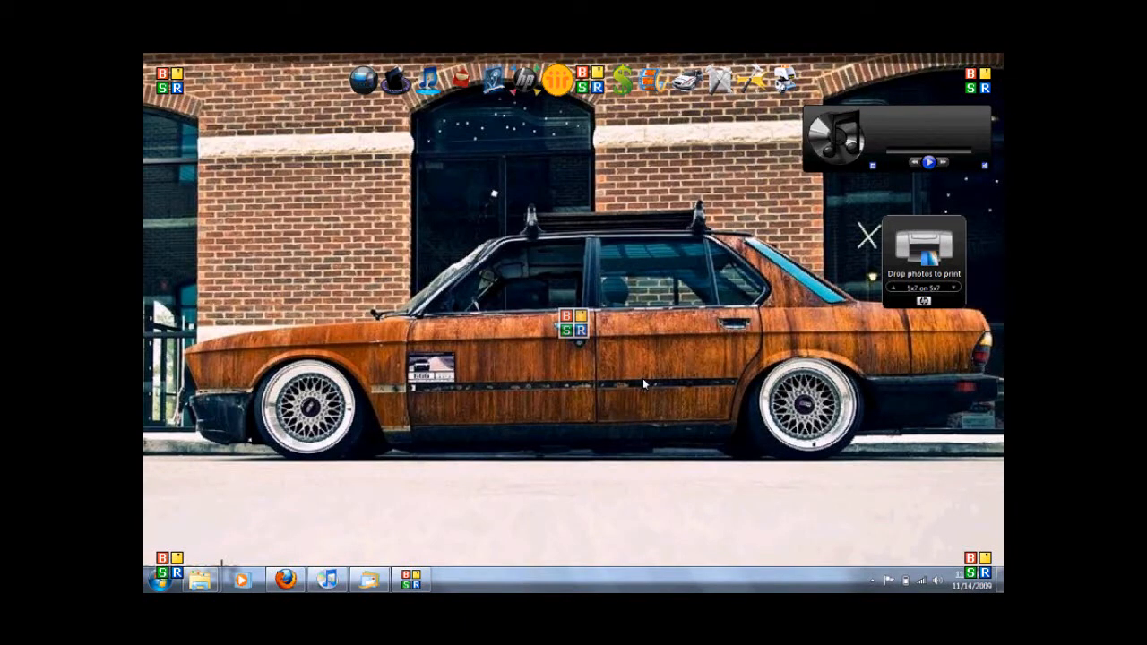
mouse_move(646, 383)
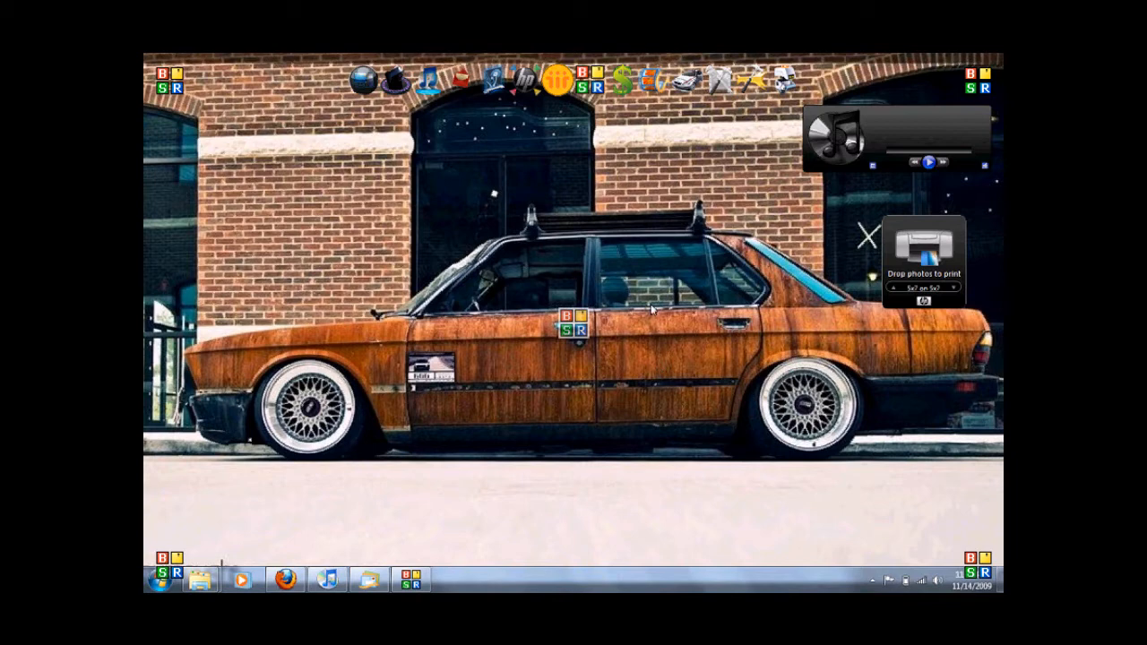
- Bring up the desktop context menu with the Personalize option
right_click(649, 309)
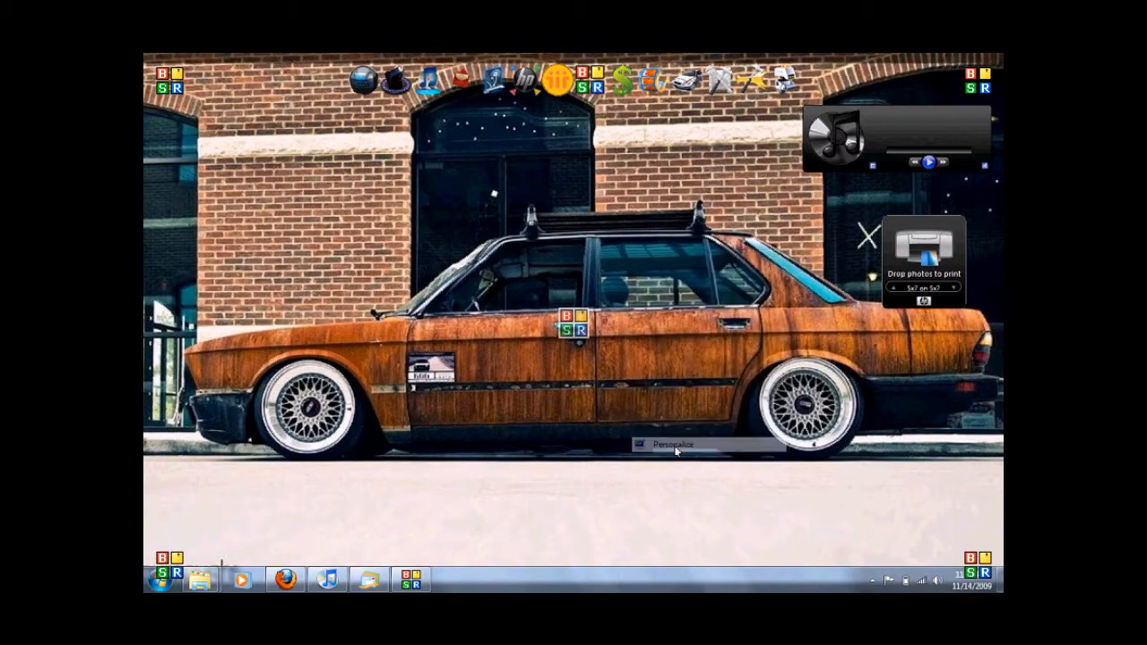
- Go to Personalization and look through My Themes, Aero and basic themes
left_click(671, 445)
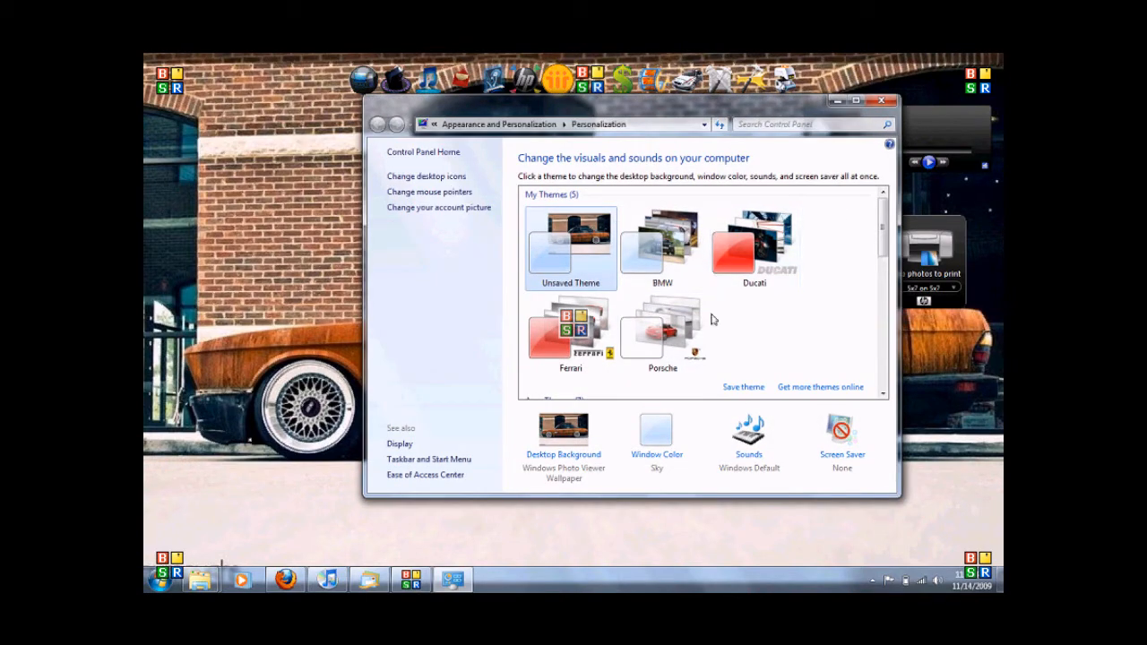
scroll("down", 3)
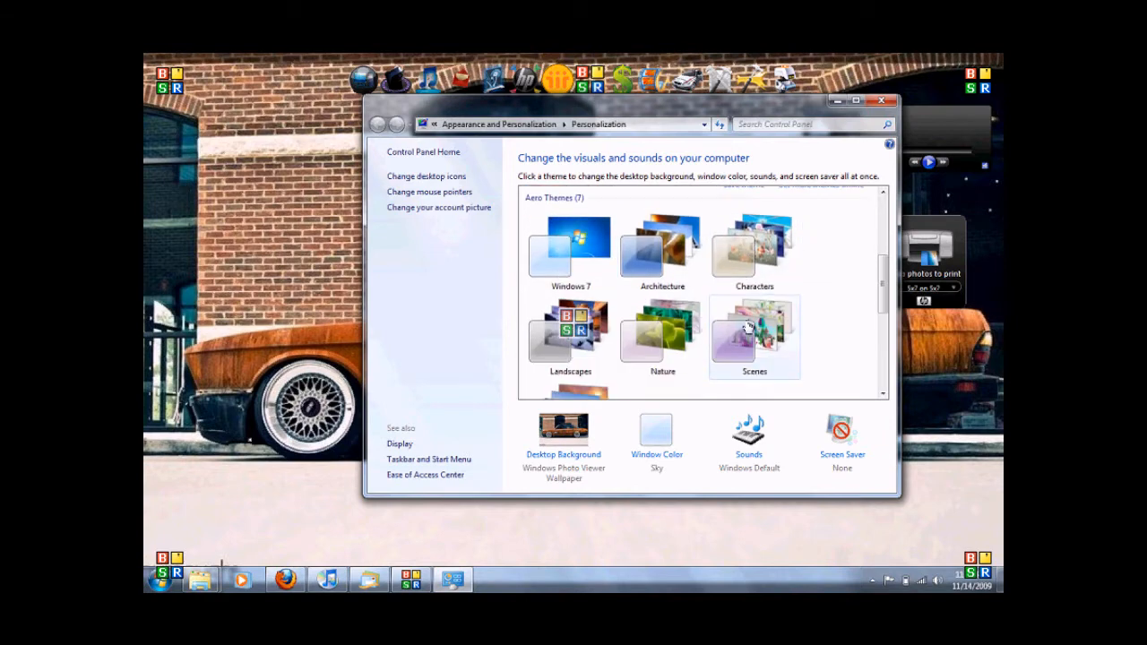
scroll("down", 3)
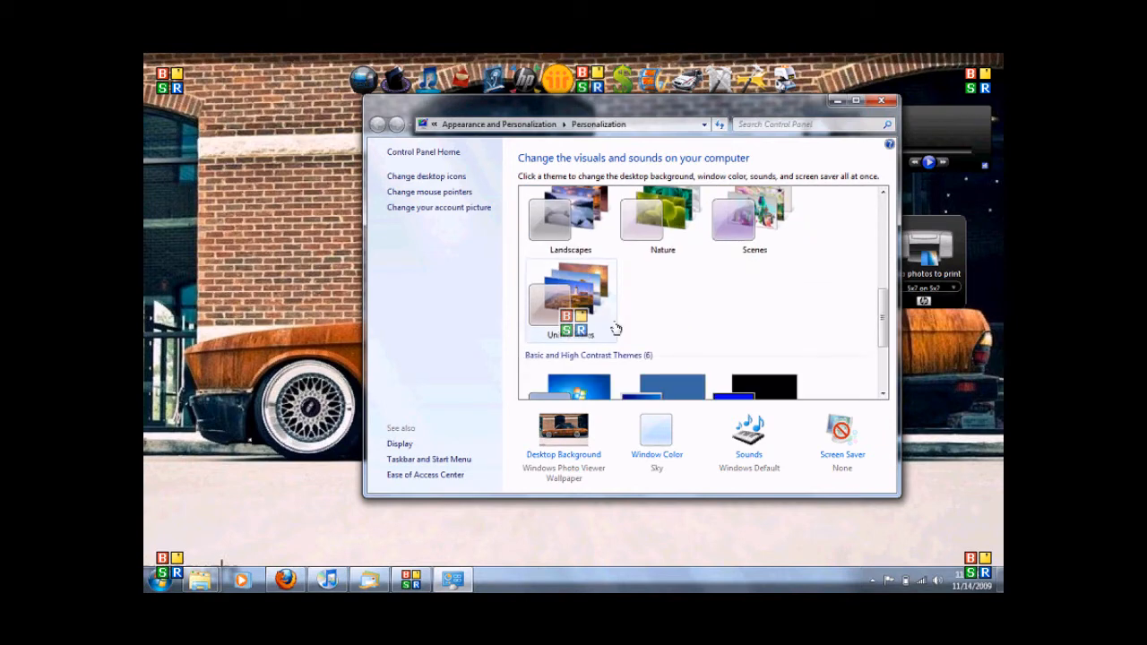
scroll("down", 3)
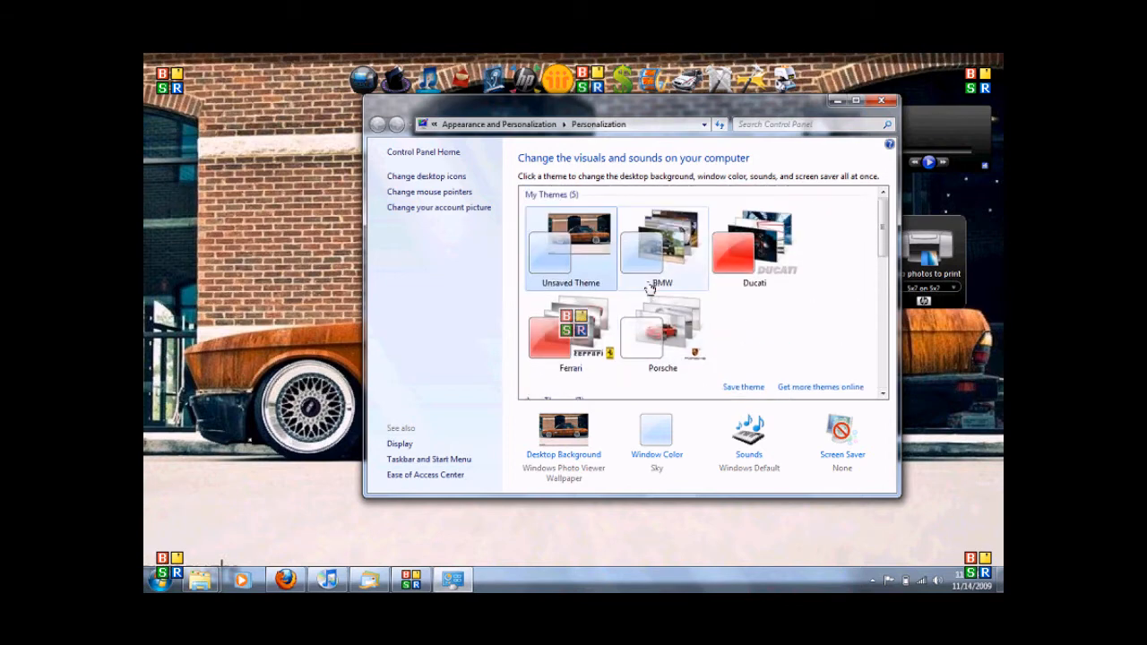
scroll("down", 3)
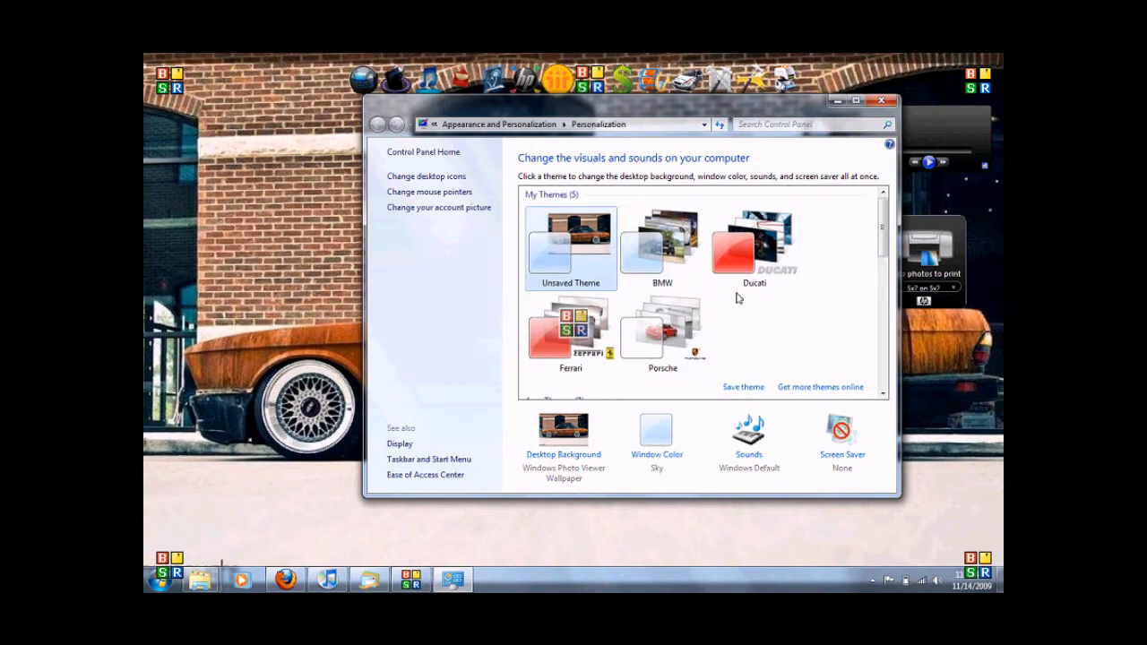
- Browse the online Personalization Gallery's featured themes like Avatar, Ducati and Ferrari
left_click(819, 388)
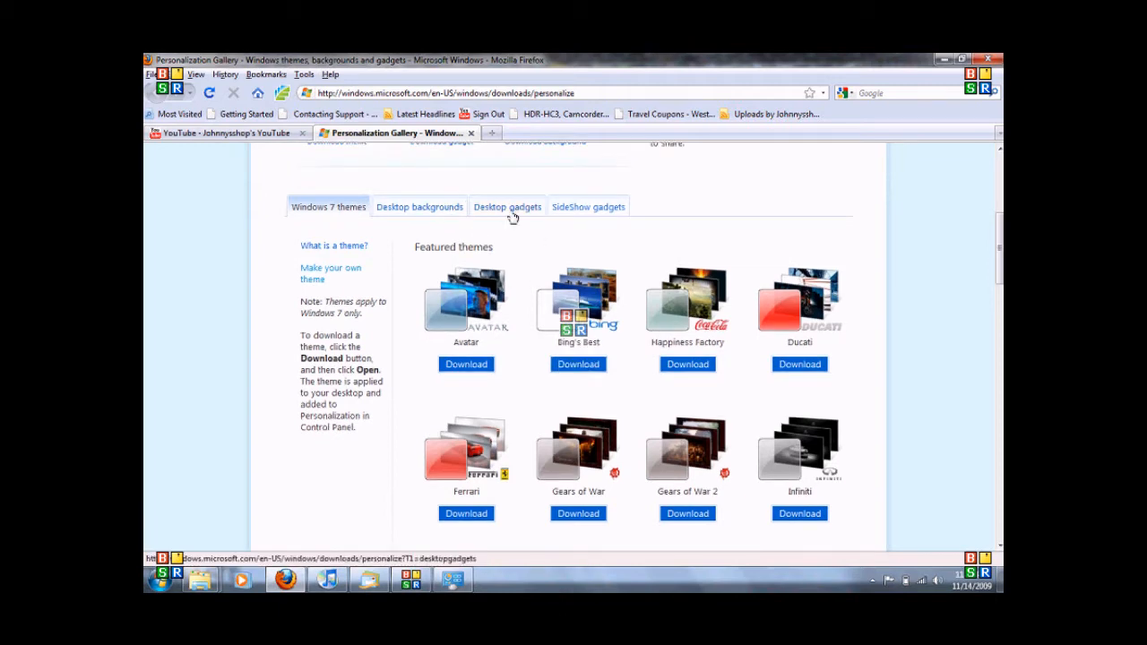
scroll("down", 3)
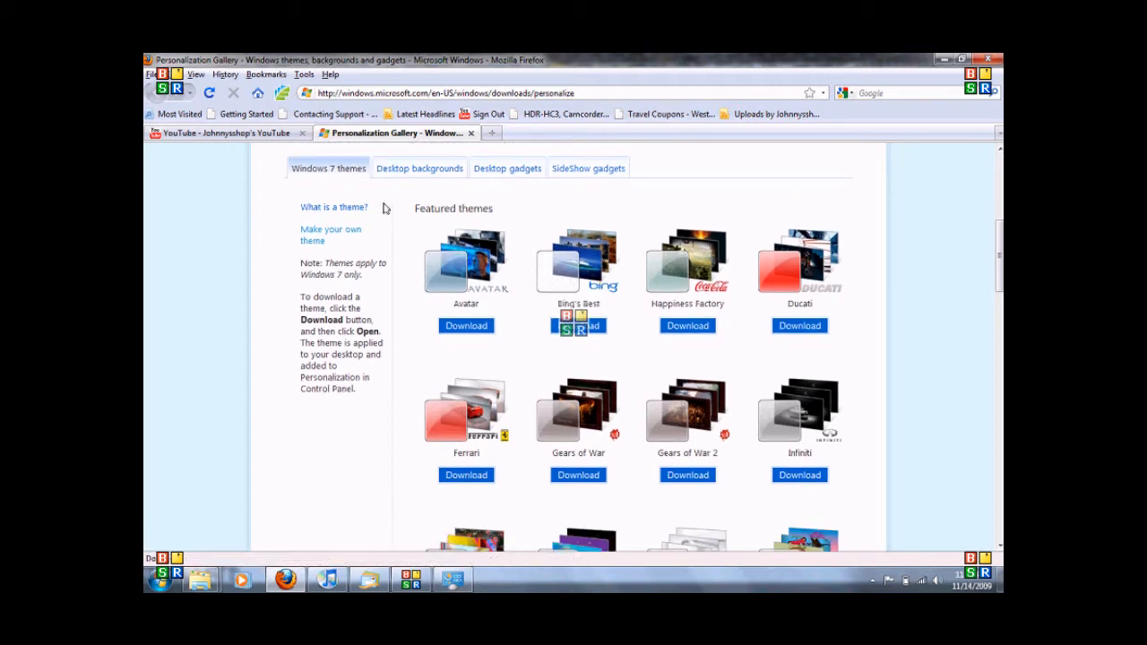
mouse_move(876, 324)
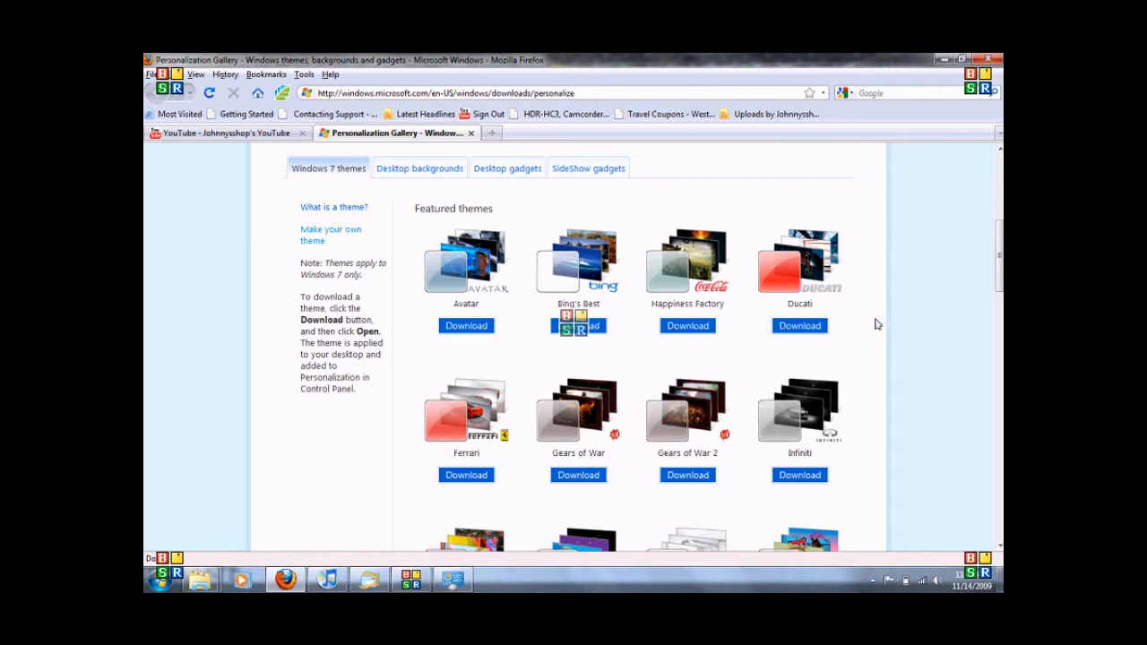
scroll("down", 3)
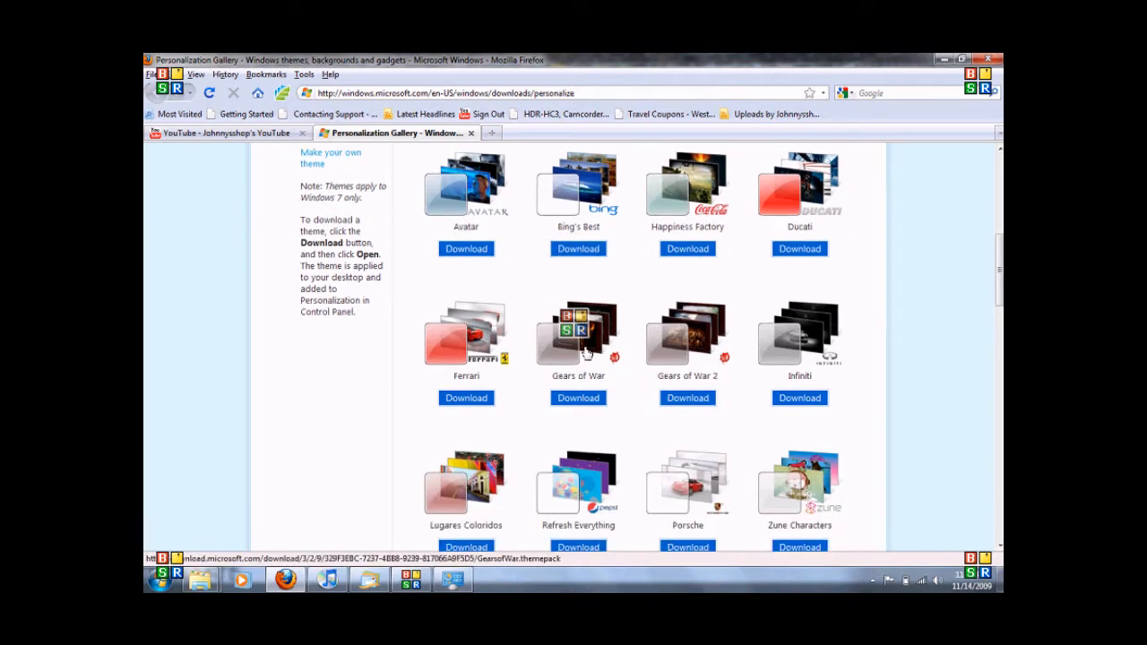
scroll("down", 3)
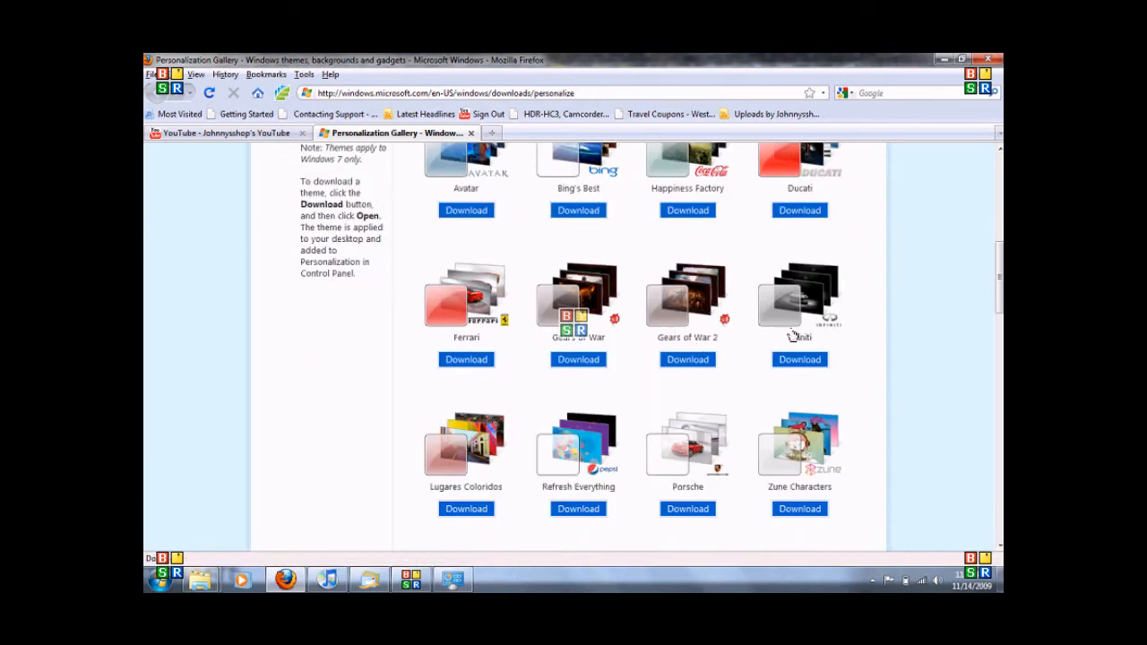
scroll("down", 3)
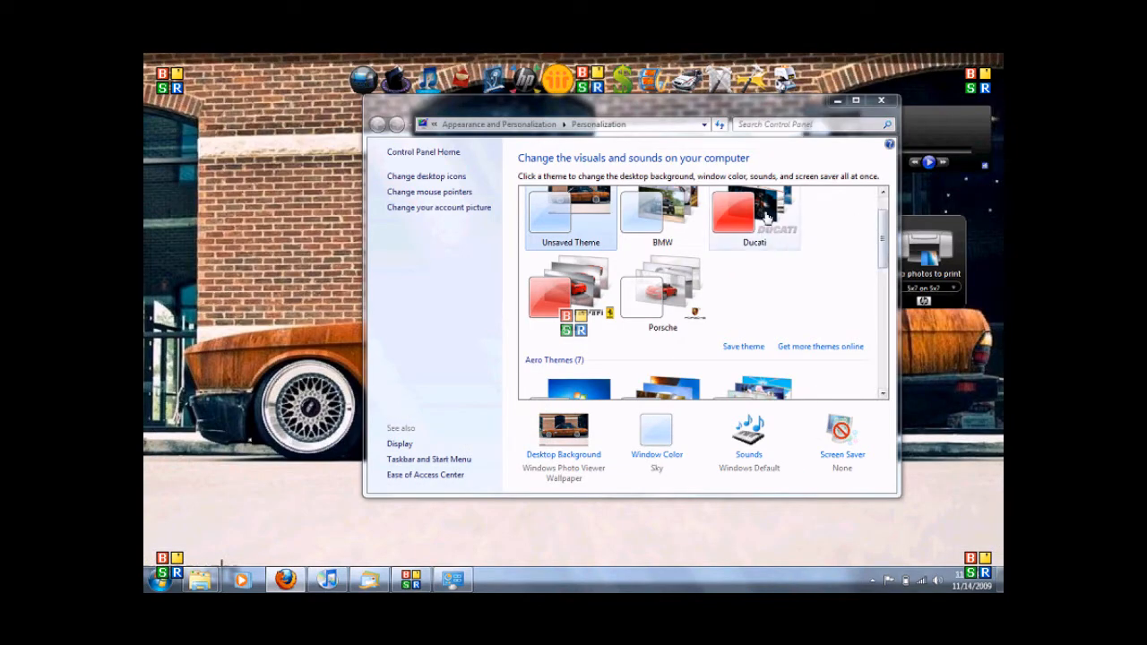
- Apply the Ducati theme from My Themes for red motorcycle wallpapers
left_click(754, 219)
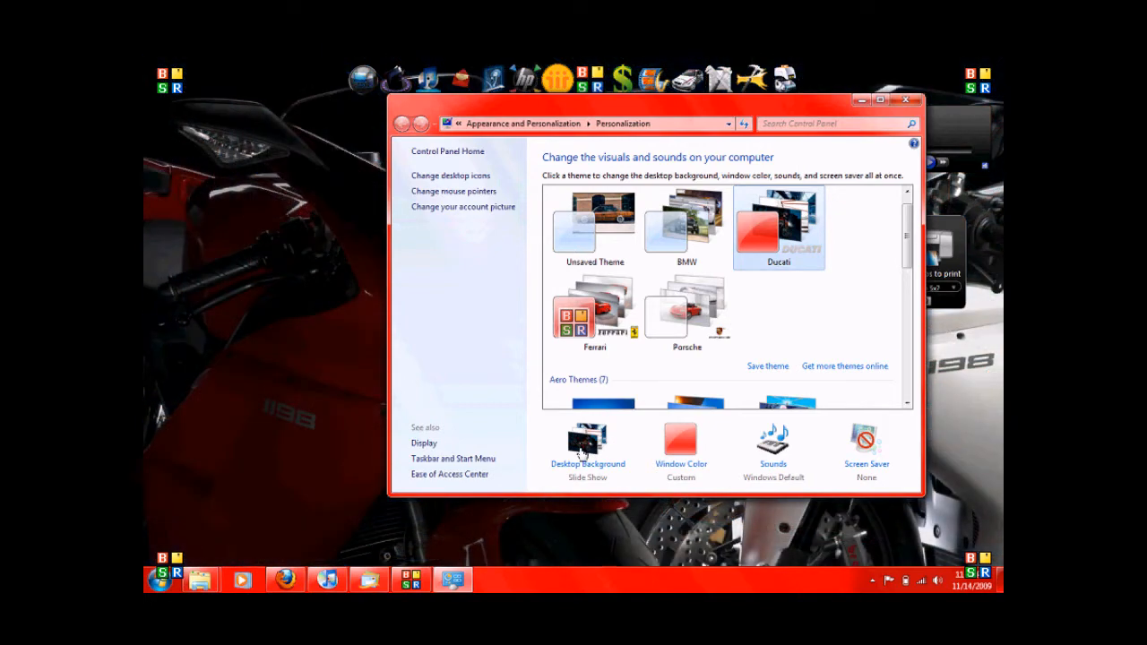
- In Desktop Background, include every Ducati picture and keep the 10-second interval
left_click(588, 439)
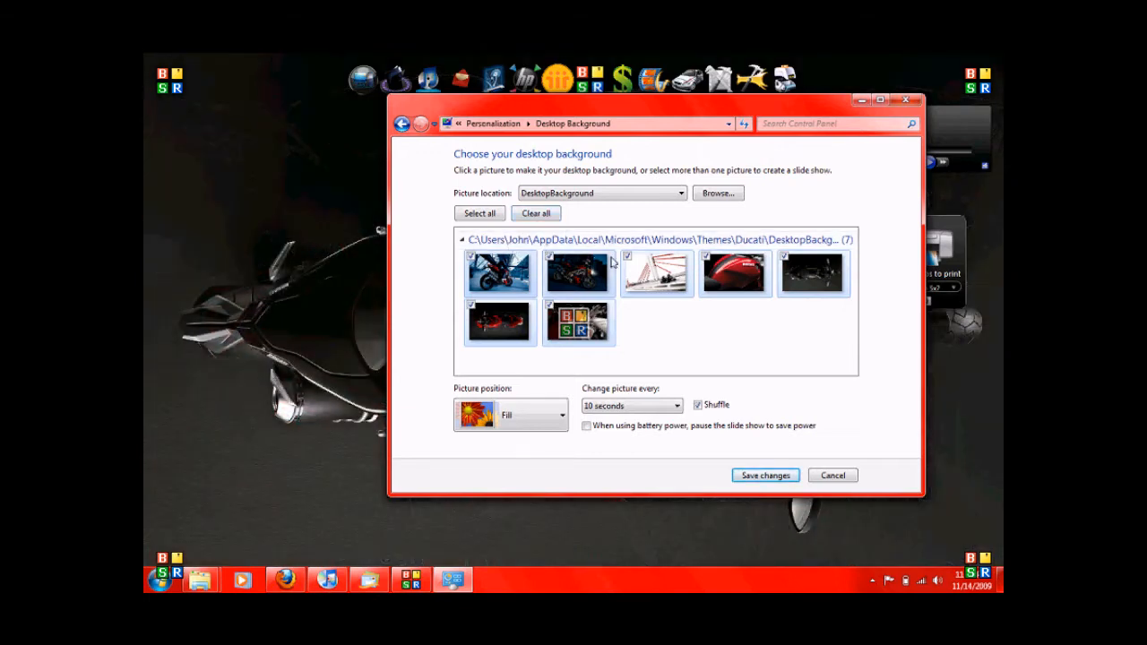
left_click(627, 255)
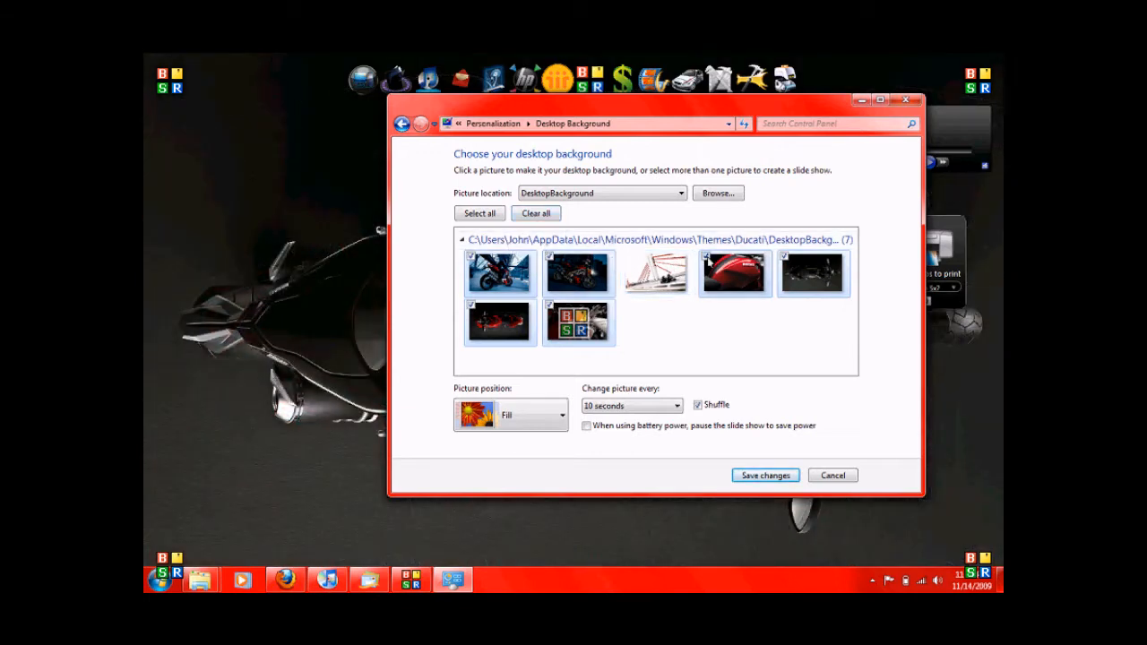
left_click(627, 256)
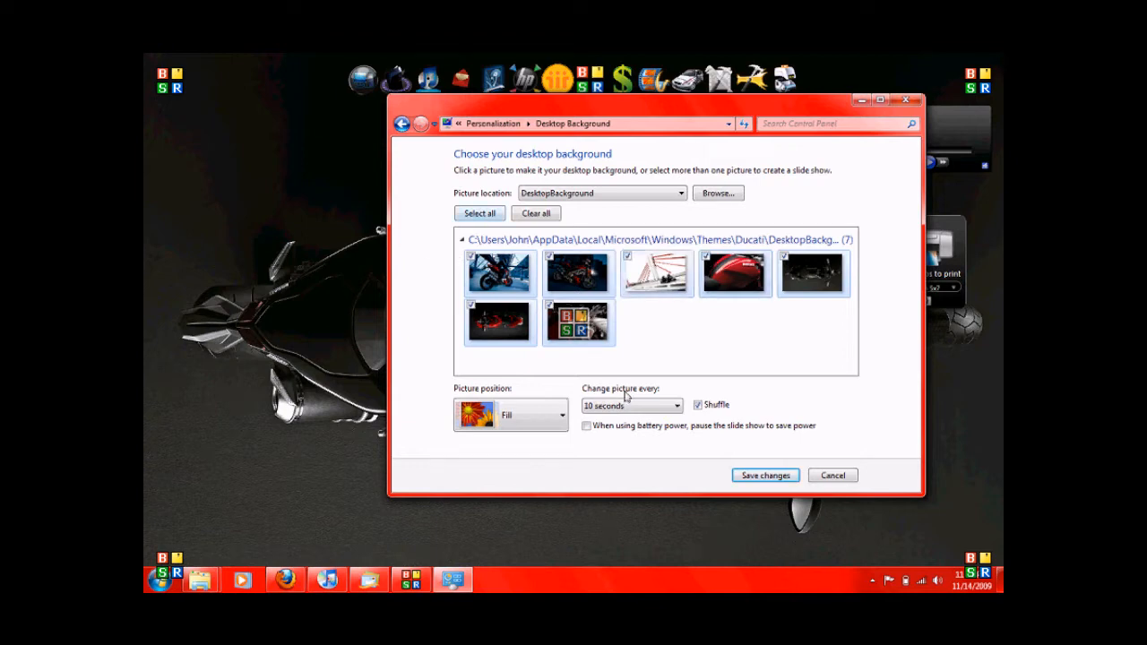
left_click(676, 405)
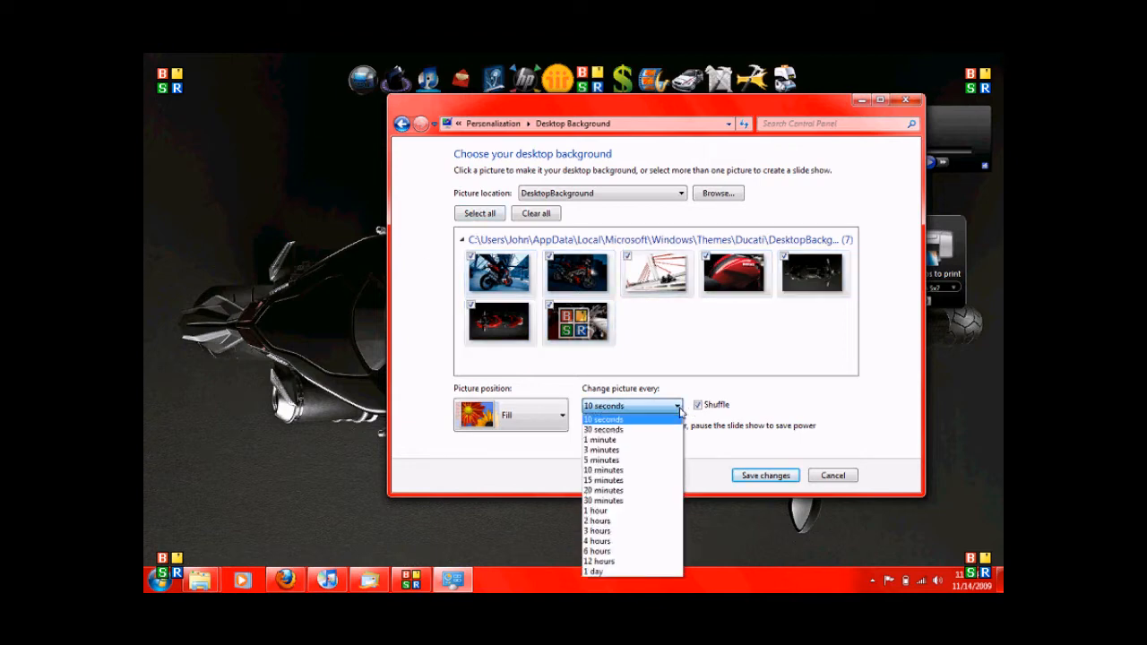
mouse_move(652, 561)
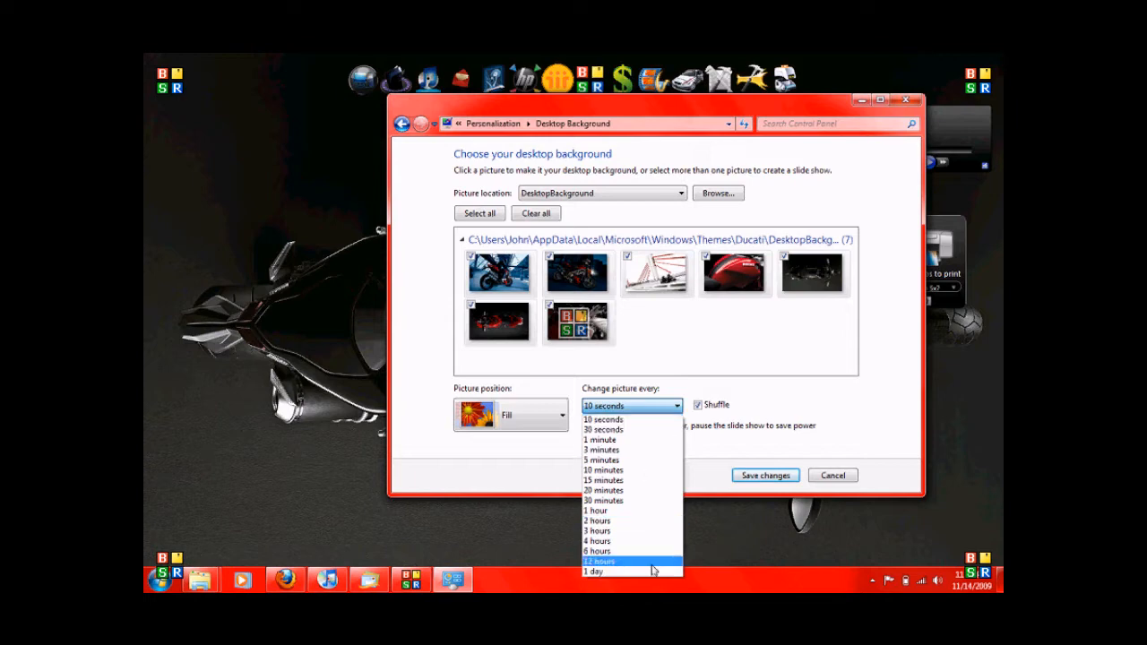
left_click(631, 405)
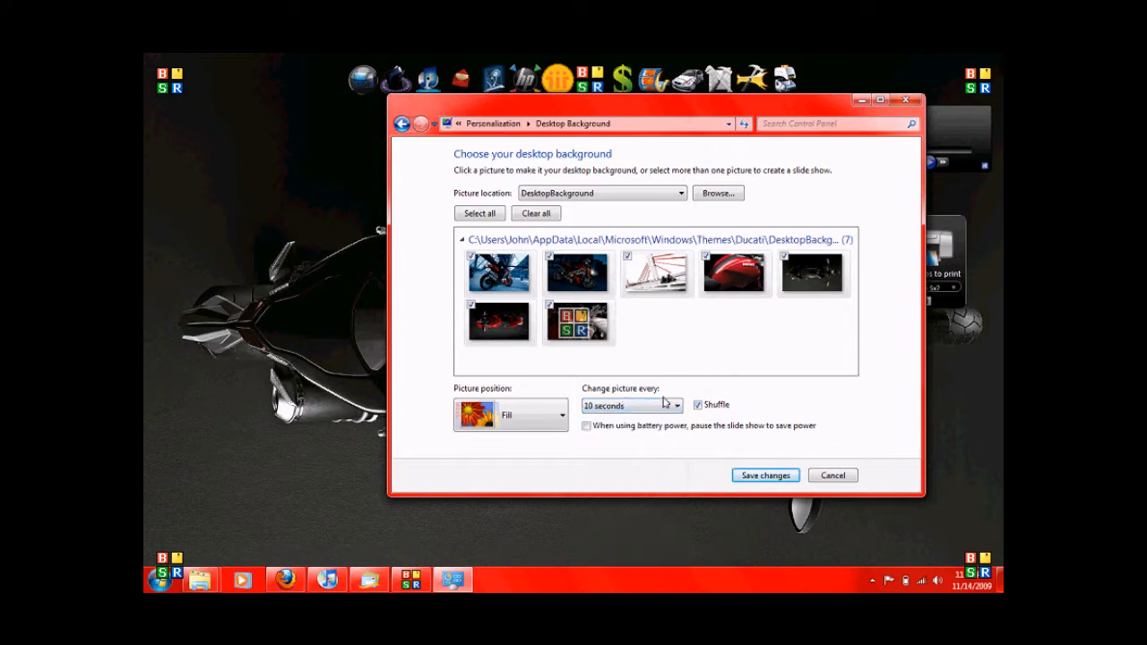
- Set picture position to Center and save the background changes
left_click(563, 414)
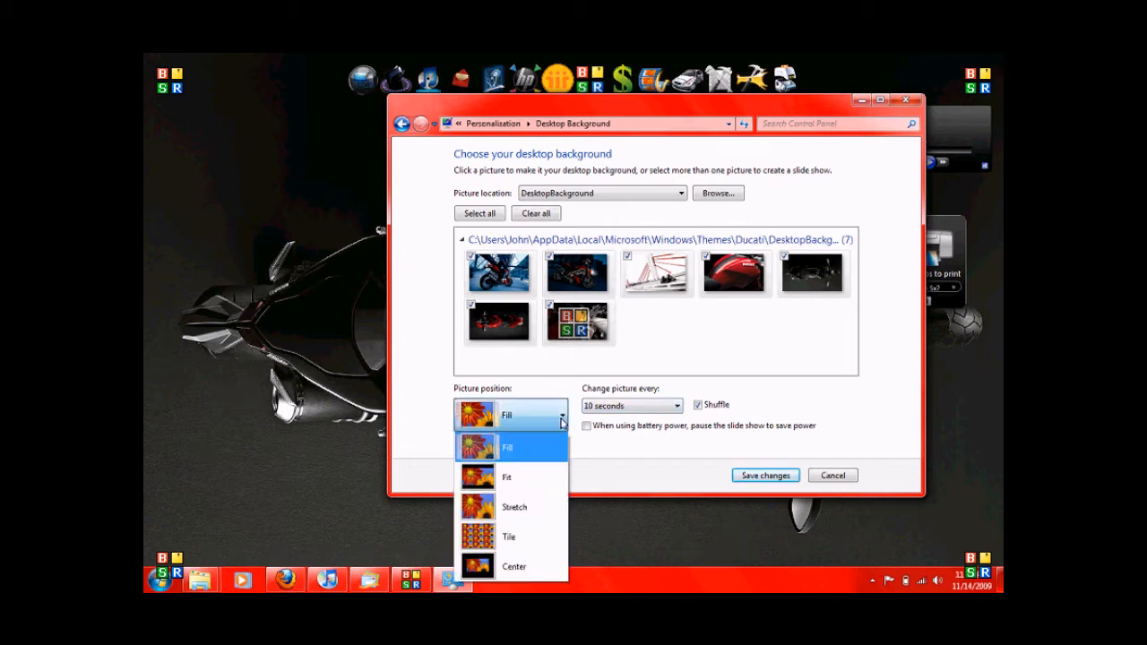
mouse_move(516, 506)
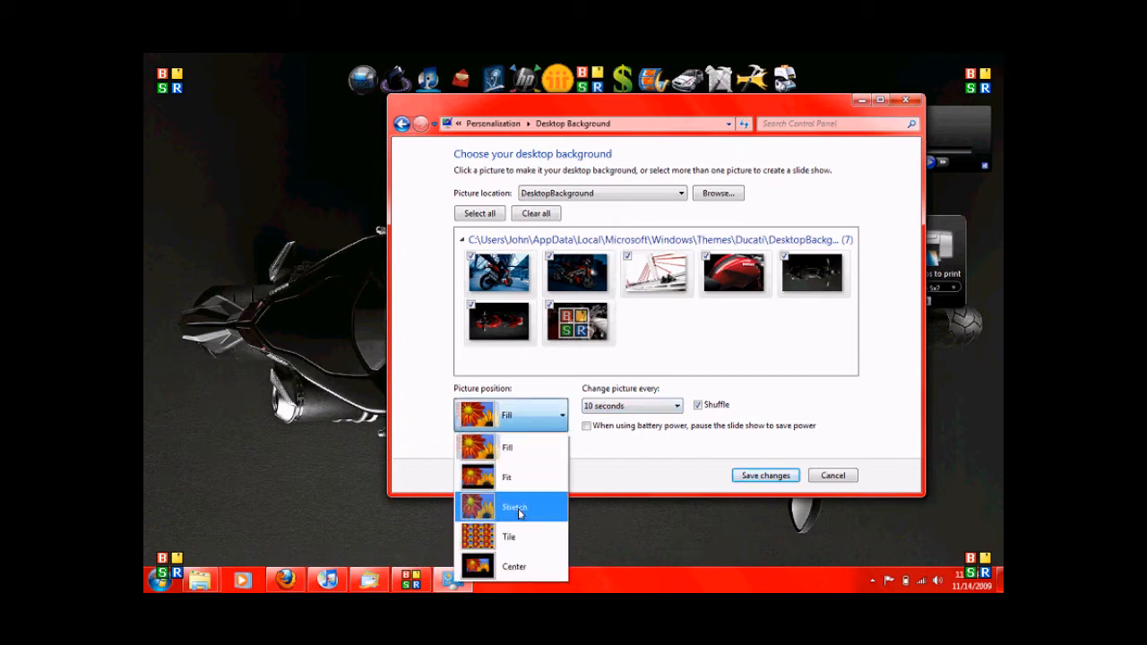
mouse_move(511, 476)
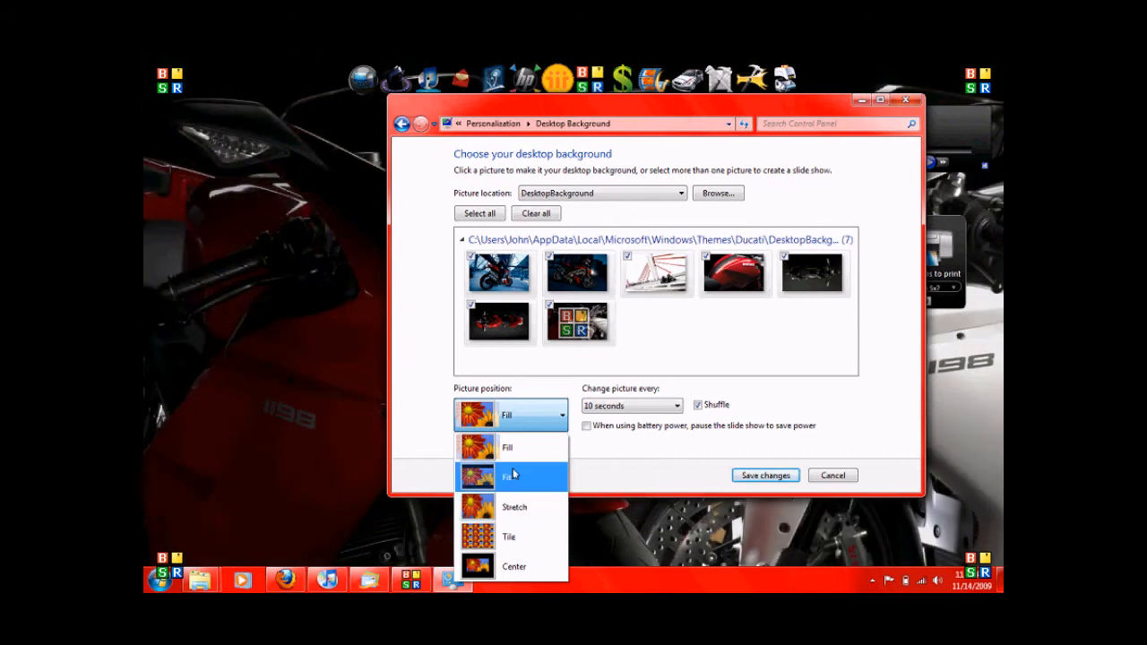
left_click(515, 566)
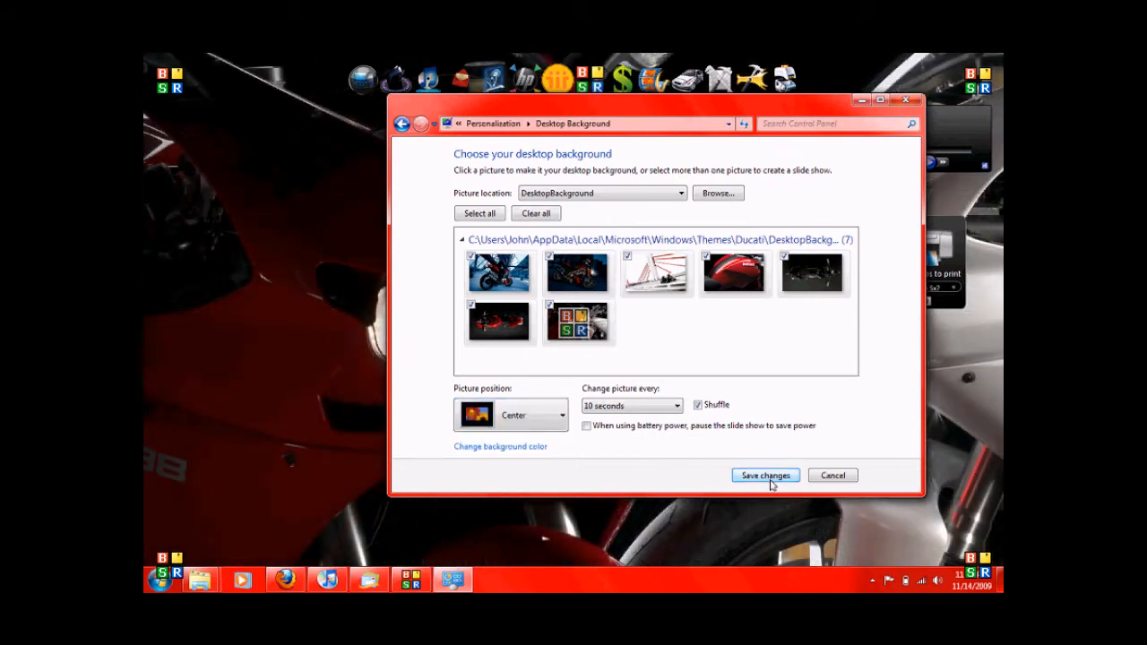
left_click(763, 475)
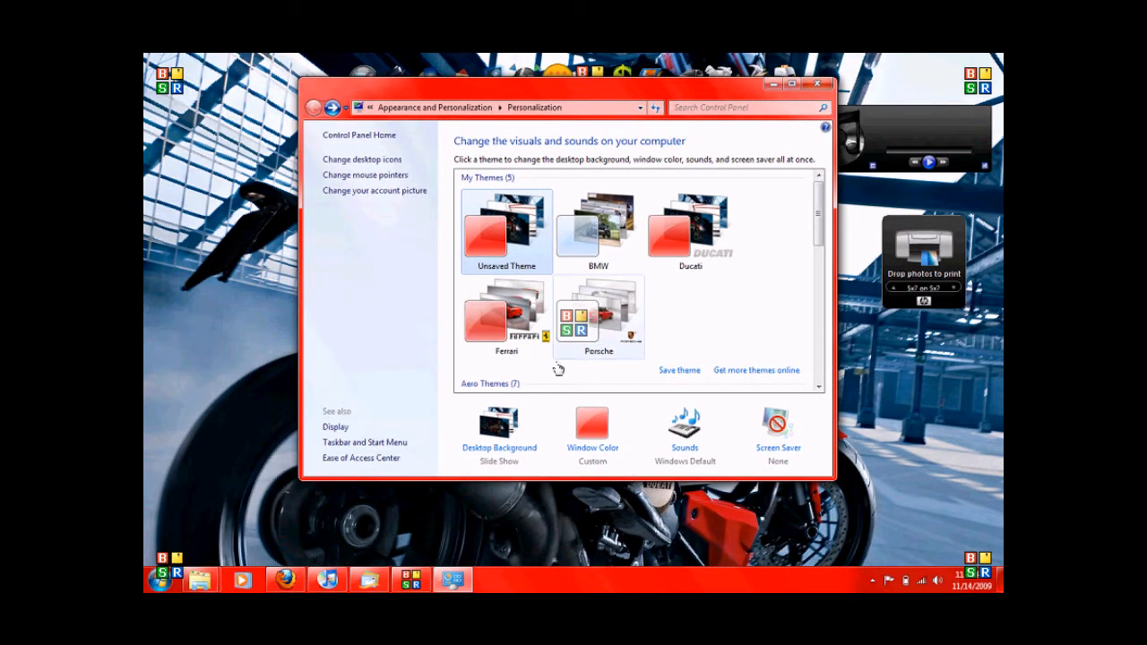
- Set picture position to Fill and save the background changes
left_click(499, 423)
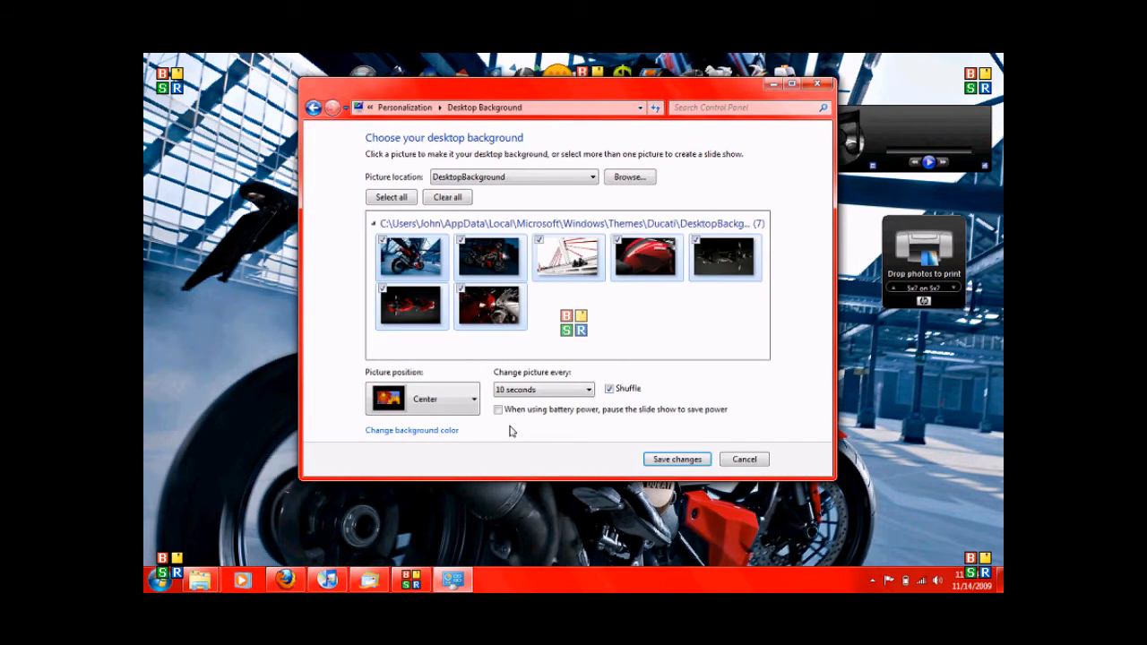
left_click(421, 398)
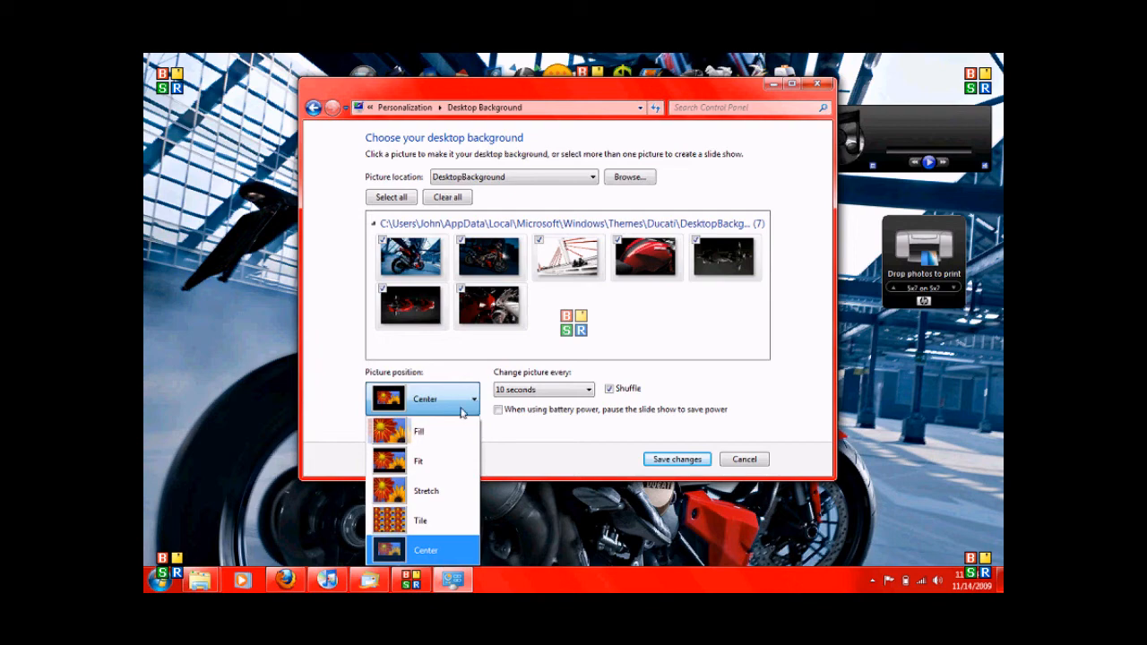
left_click(420, 430)
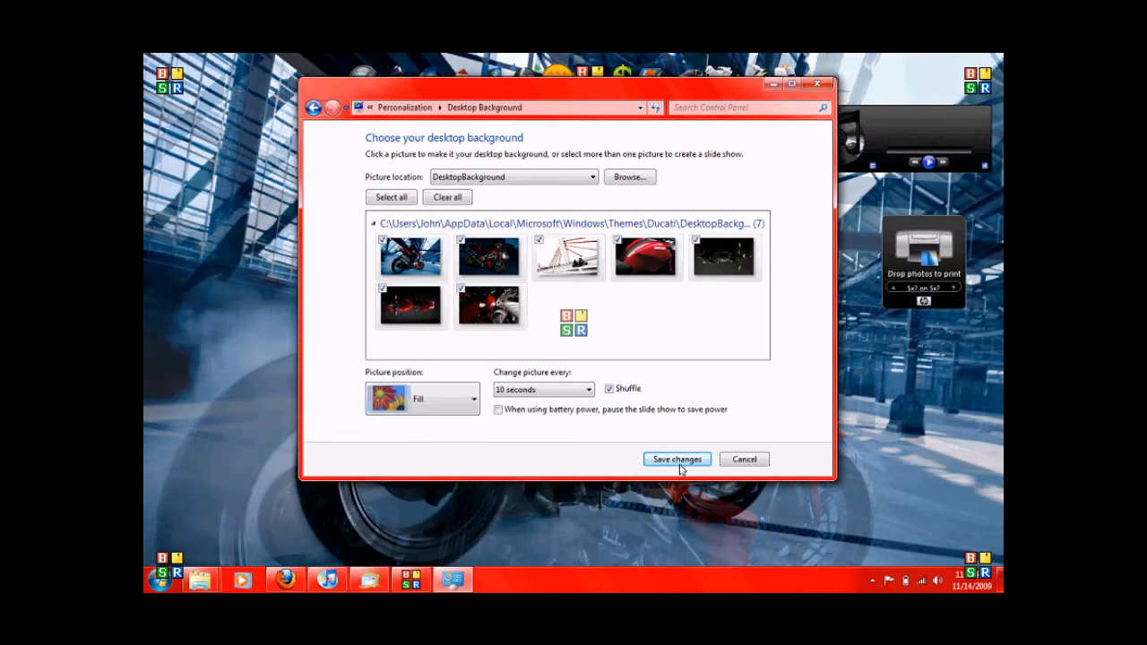
left_click(678, 459)
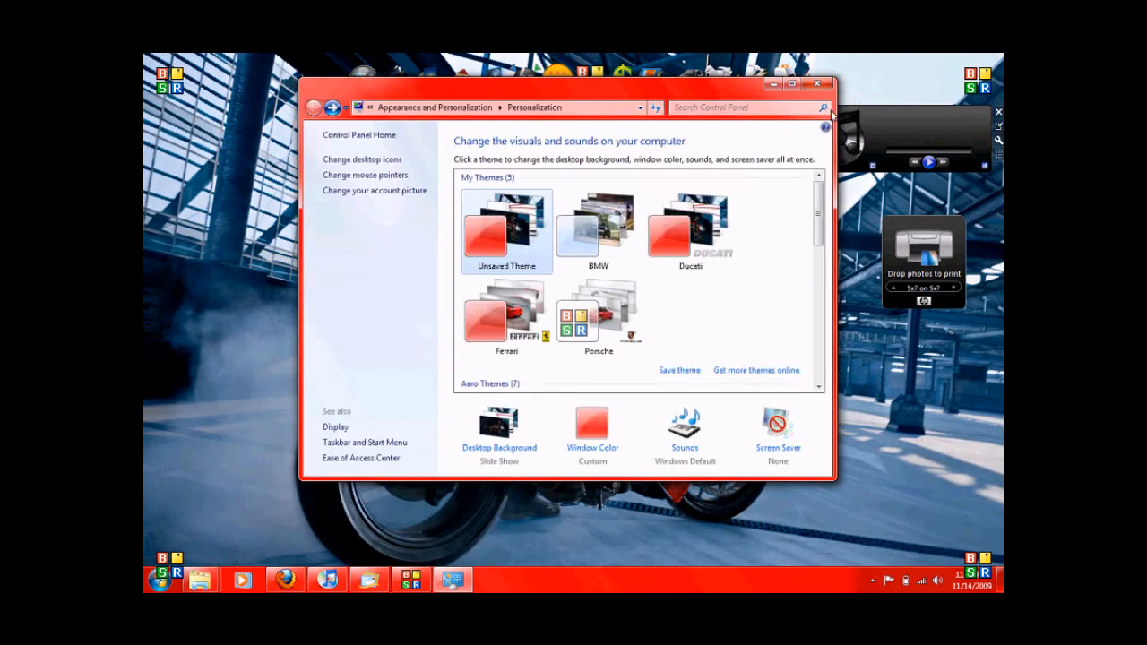
- Try other saved themes, applying Ducati and leaving a Ferrari wallpaper showing
left_click(818, 85)
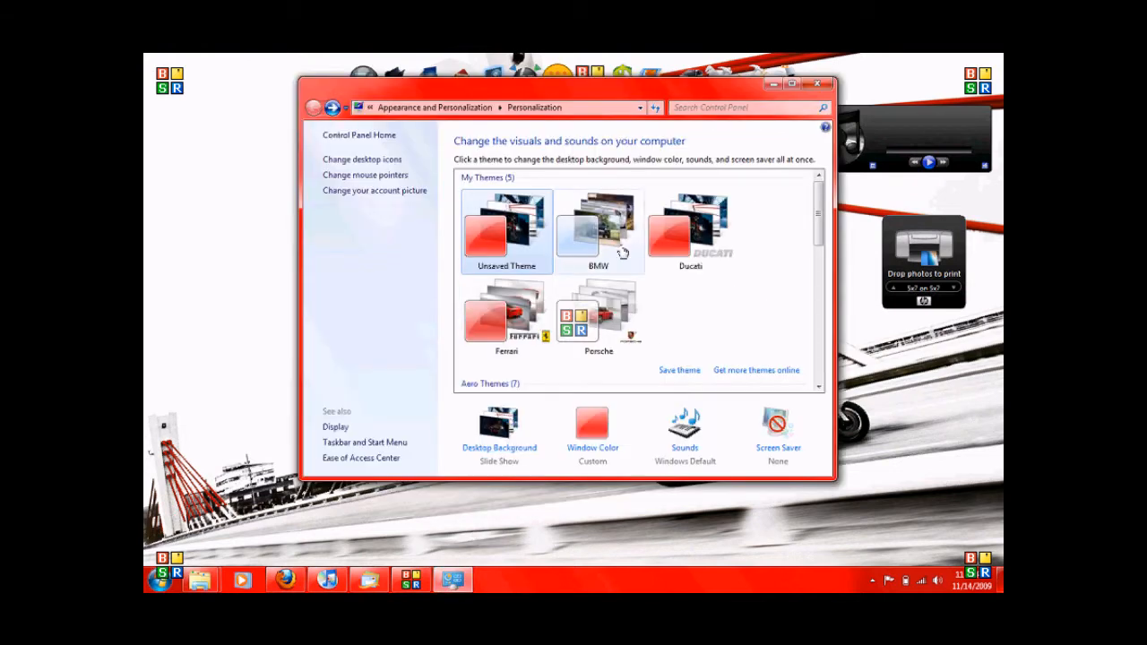
left_click(690, 229)
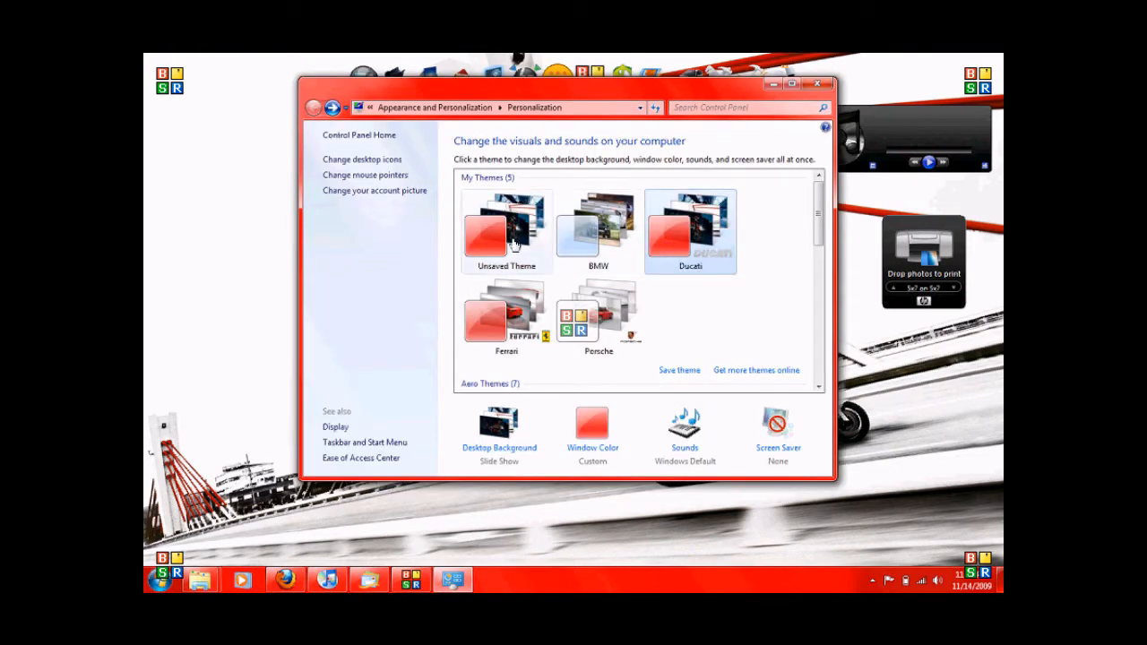
scroll("down", 3)
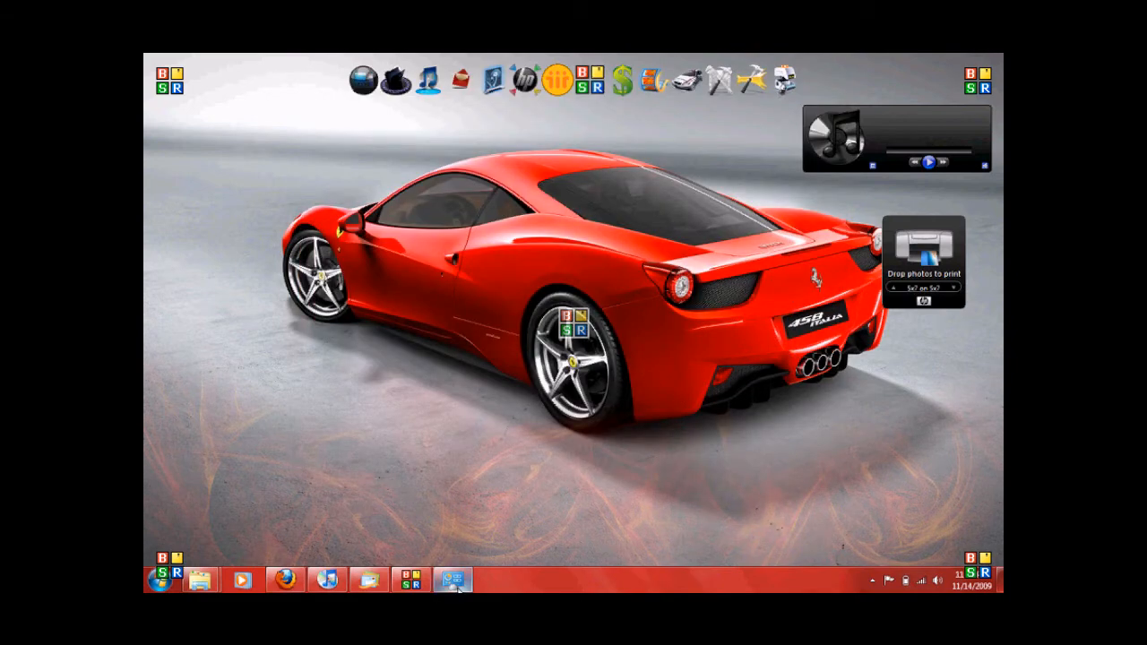
- Apply the BMW theme and browse for a different background picture folder
left_click(453, 579)
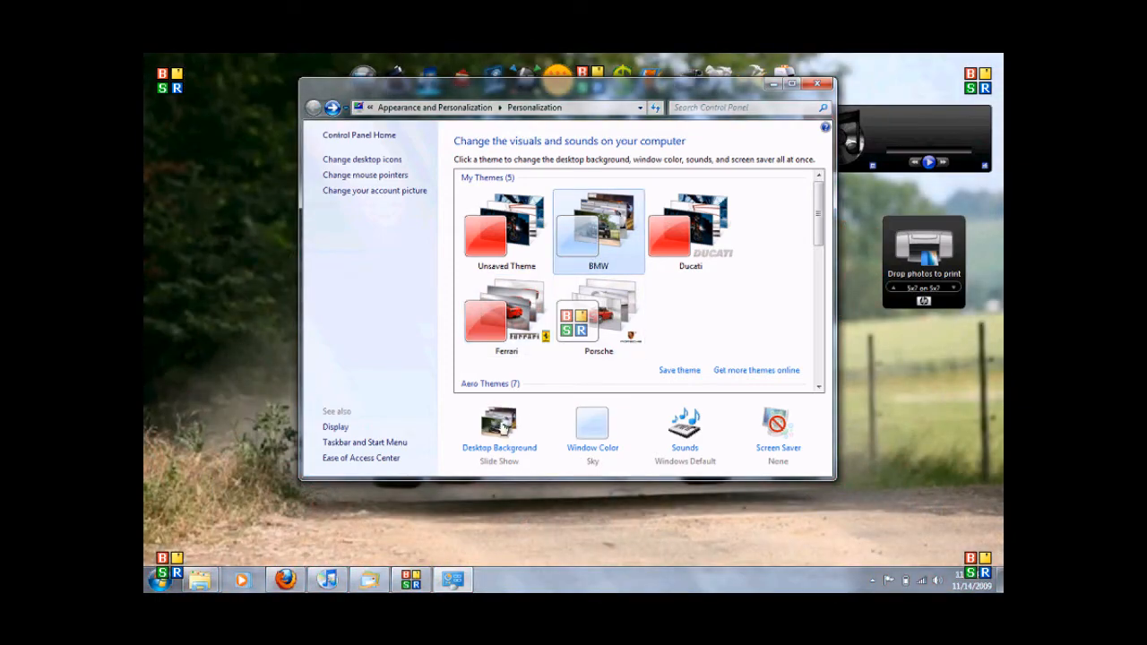
left_click(498, 421)
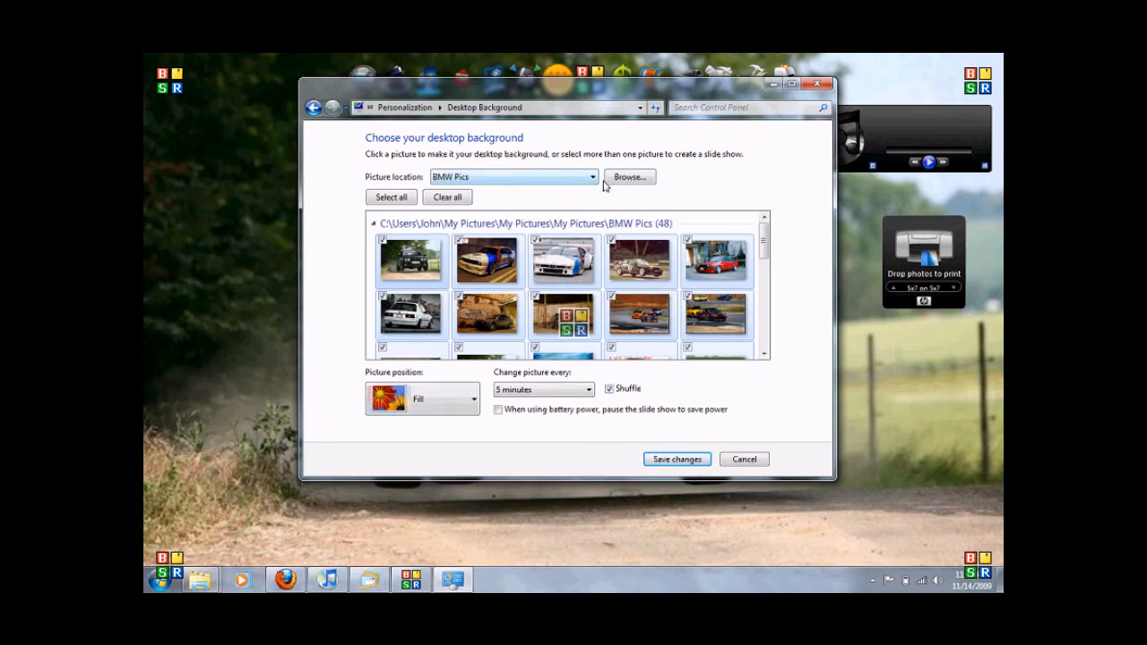
left_click(627, 177)
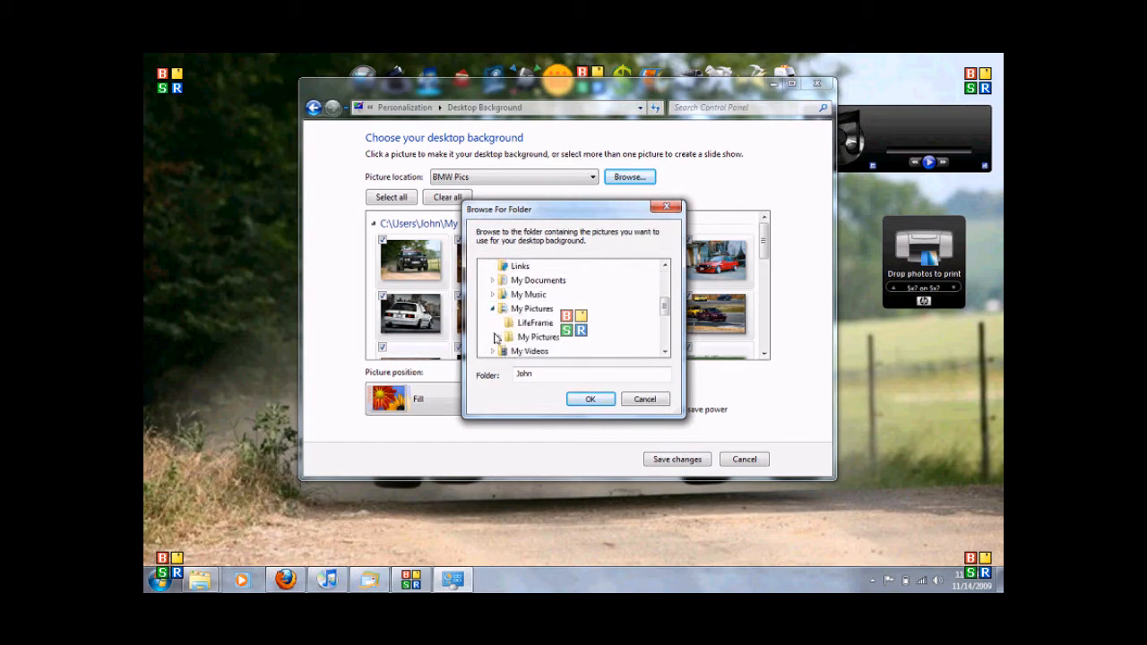
- Choose the Mid-Ohio NASA & Spec E30 91408 folder under My Pictures as picture source
left_click(537, 337)
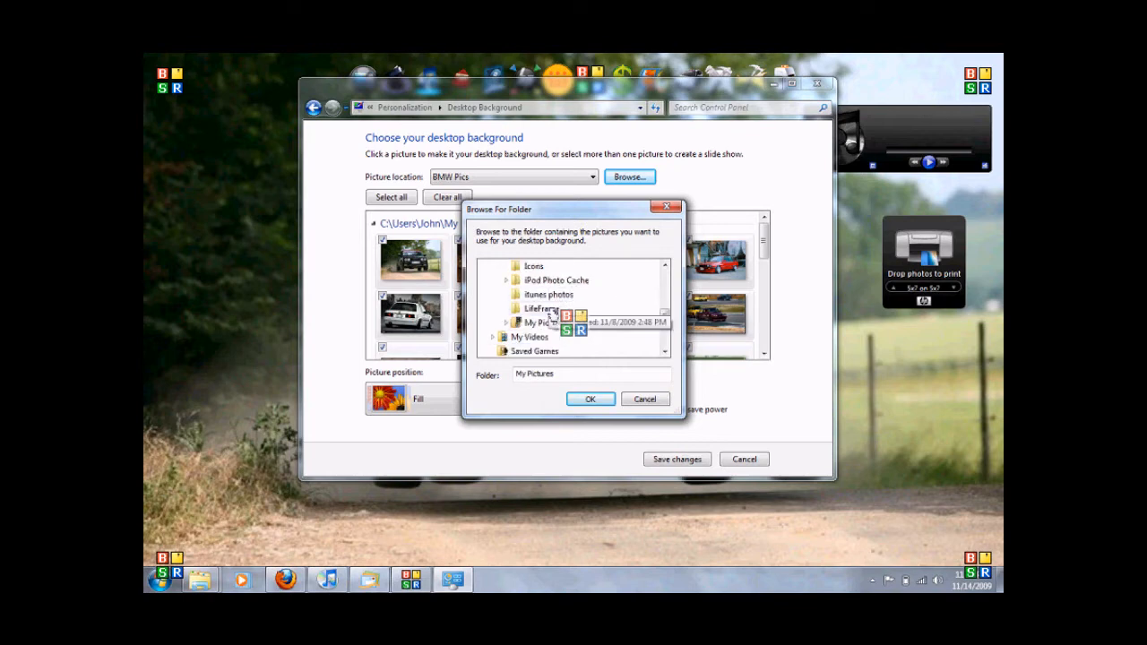
mouse_move(605, 341)
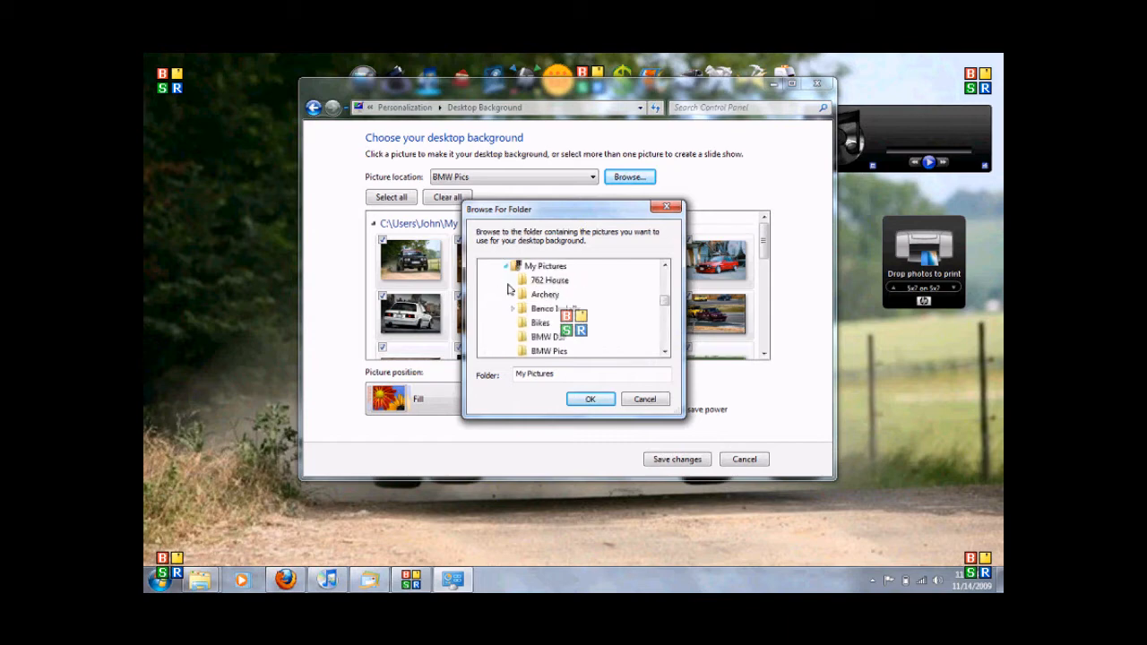
scroll("down", 3)
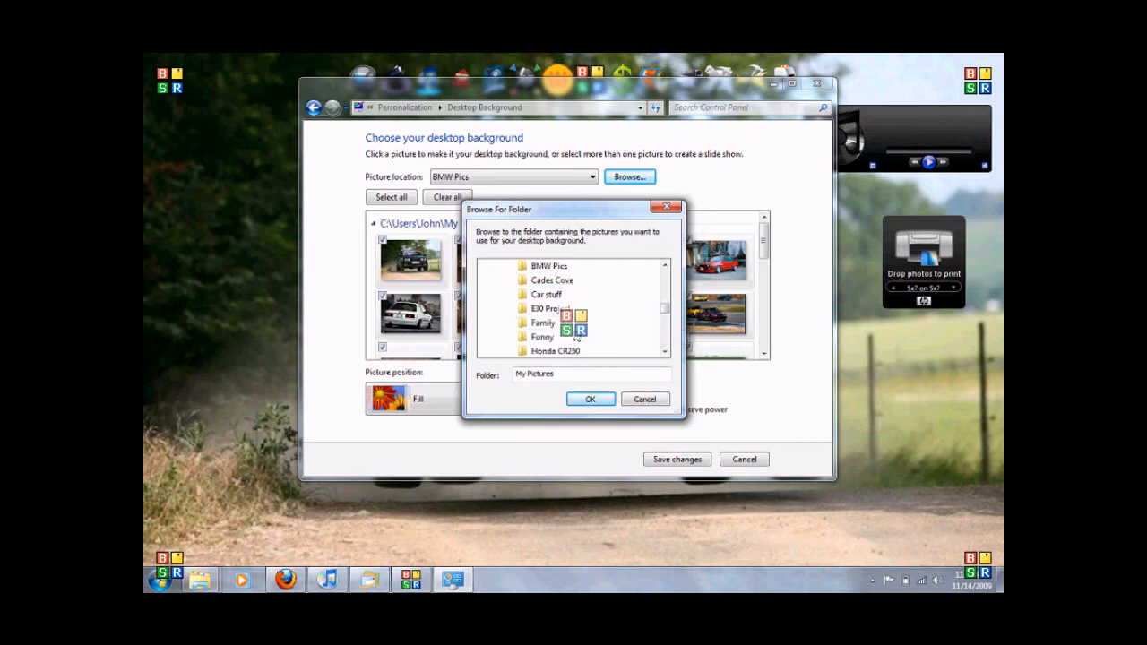
mouse_move(547, 266)
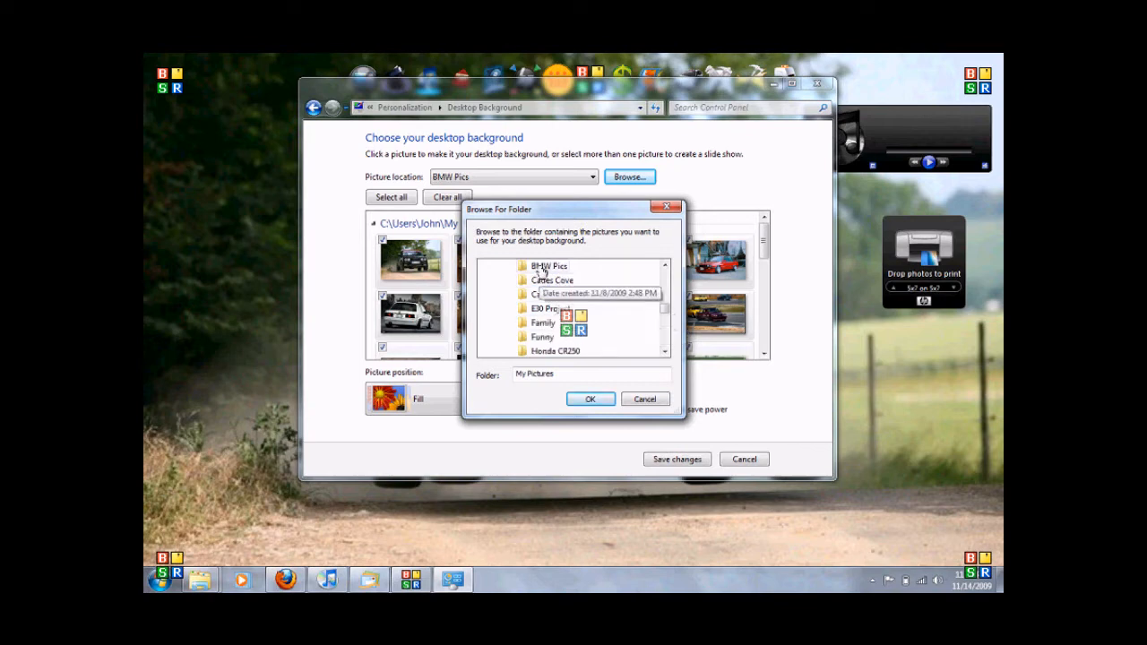
scroll("down", 3)
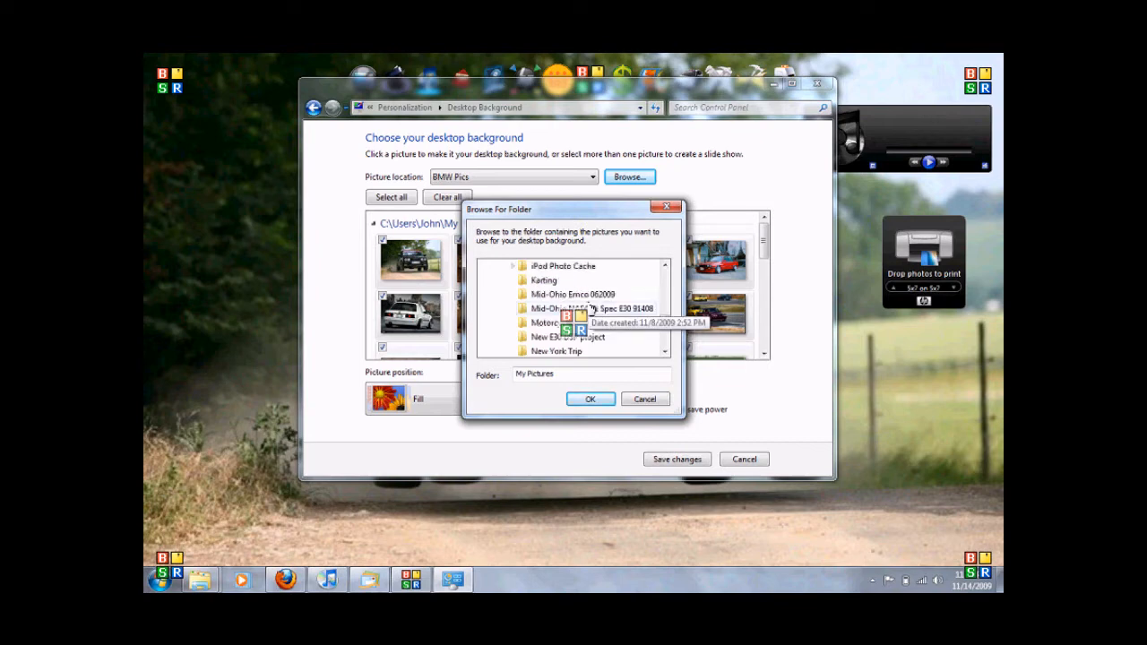
scroll("down", 3)
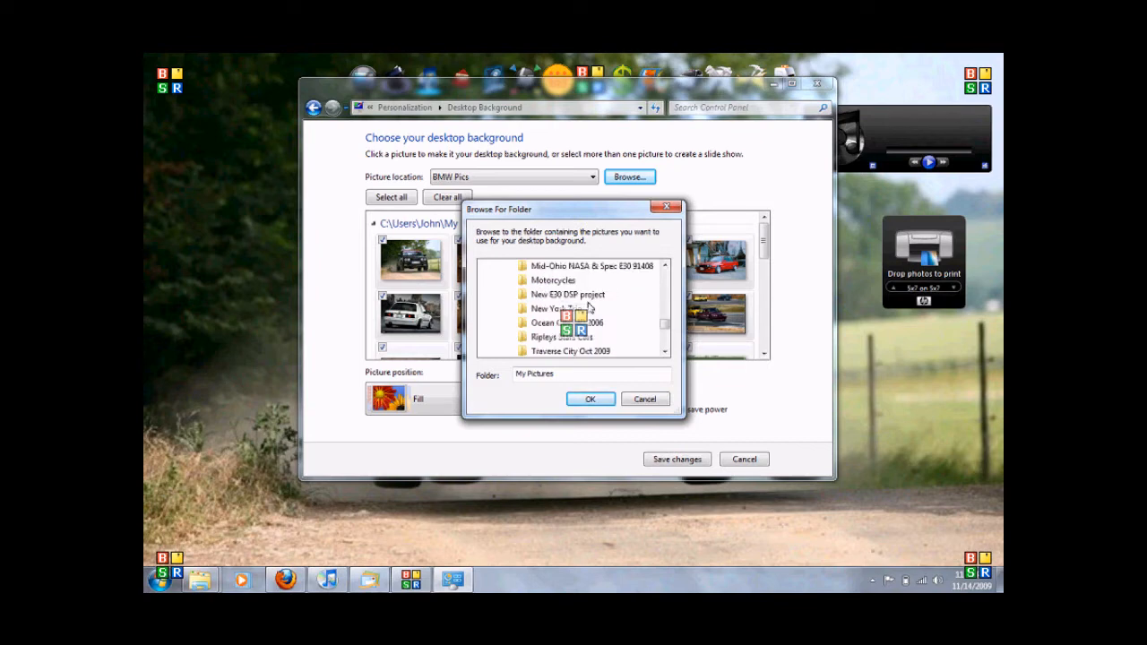
left_click(590, 265)
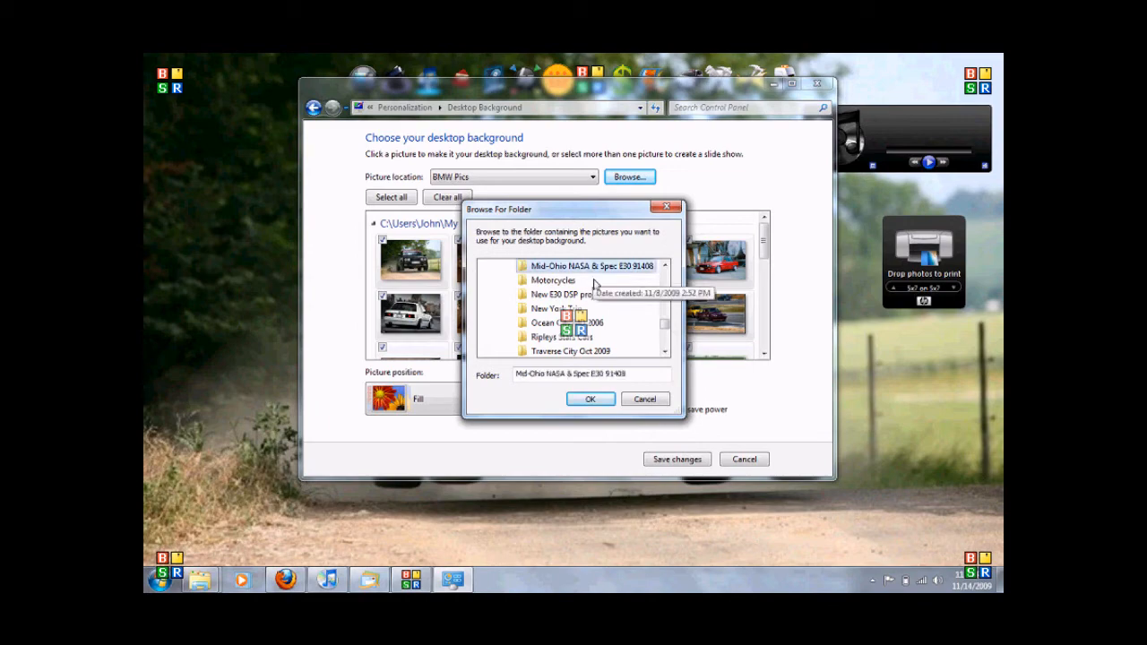
left_click(589, 398)
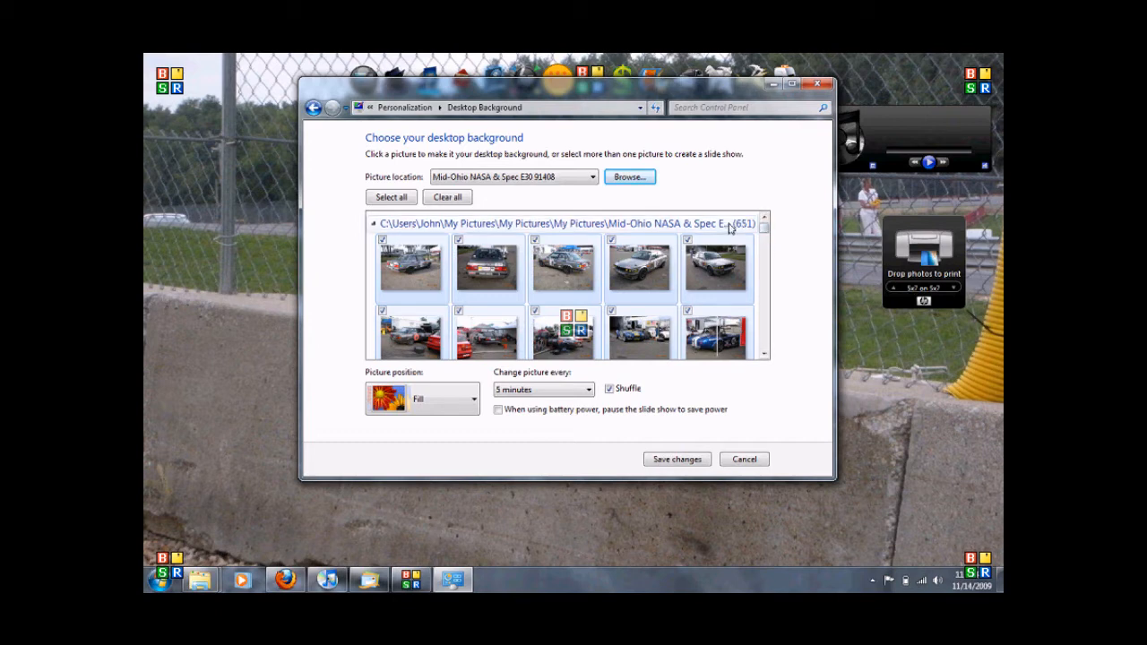
- Clear all, select a few Mid-Ohio photos for a 10-second slideshow and save
left_click(448, 197)
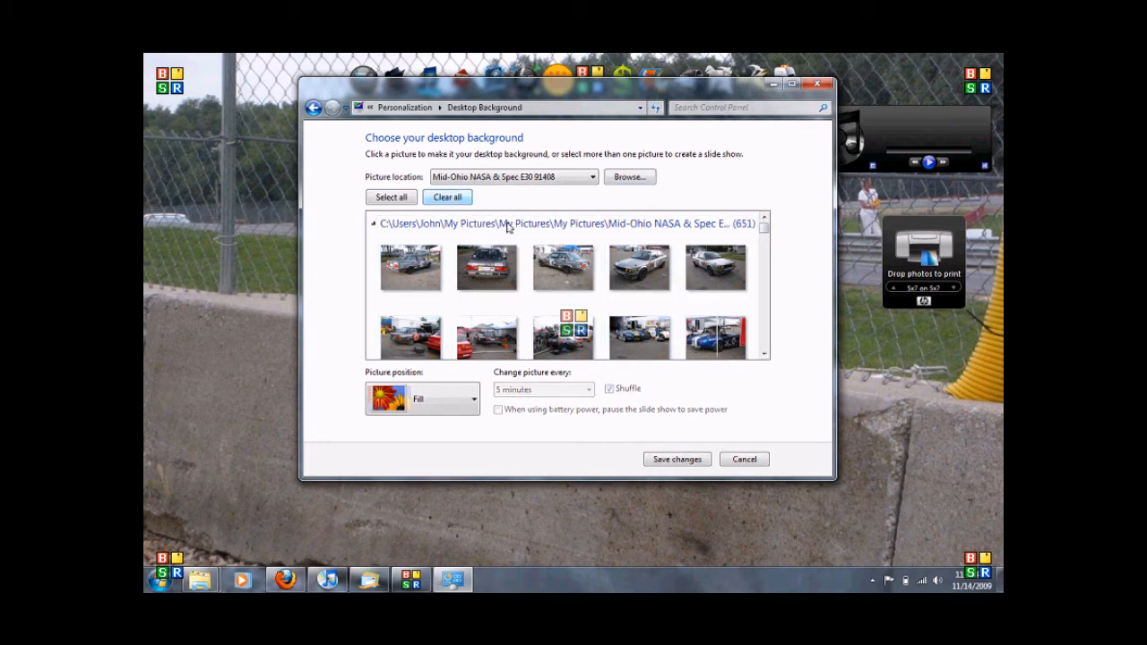
left_click(563, 267)
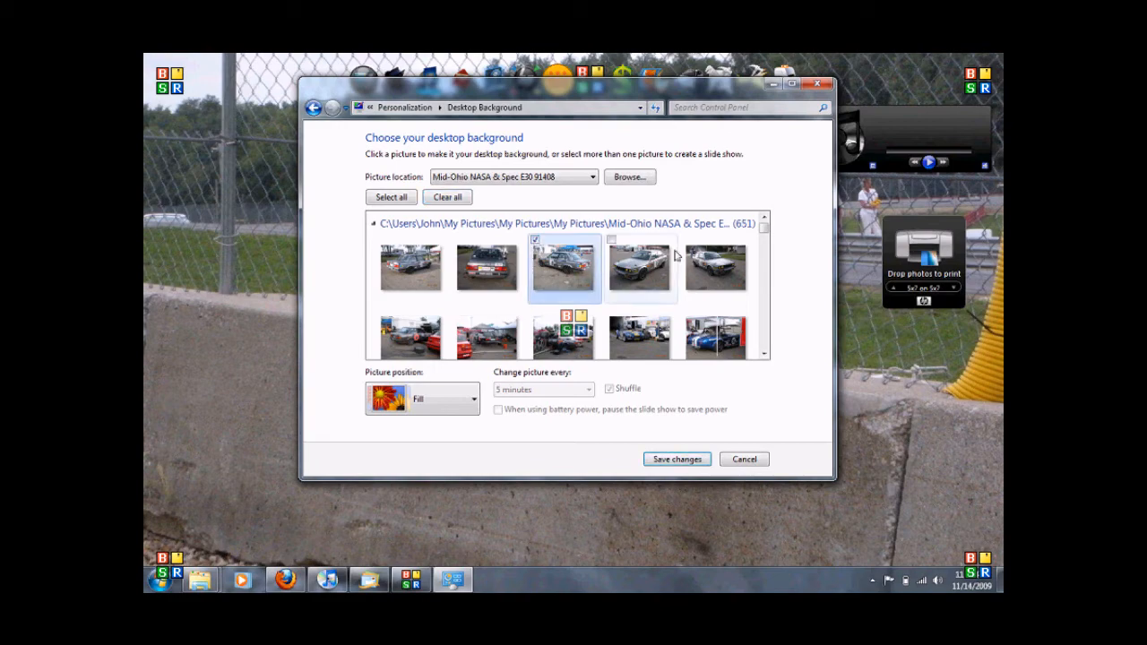
left_click(640, 267)
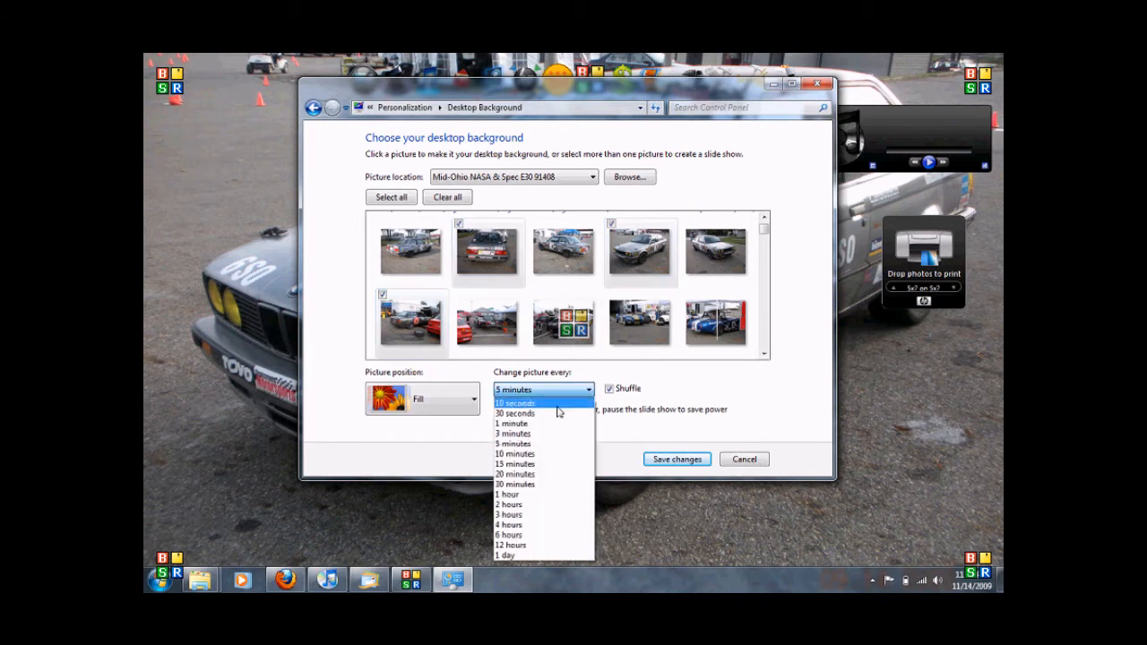
left_click(516, 401)
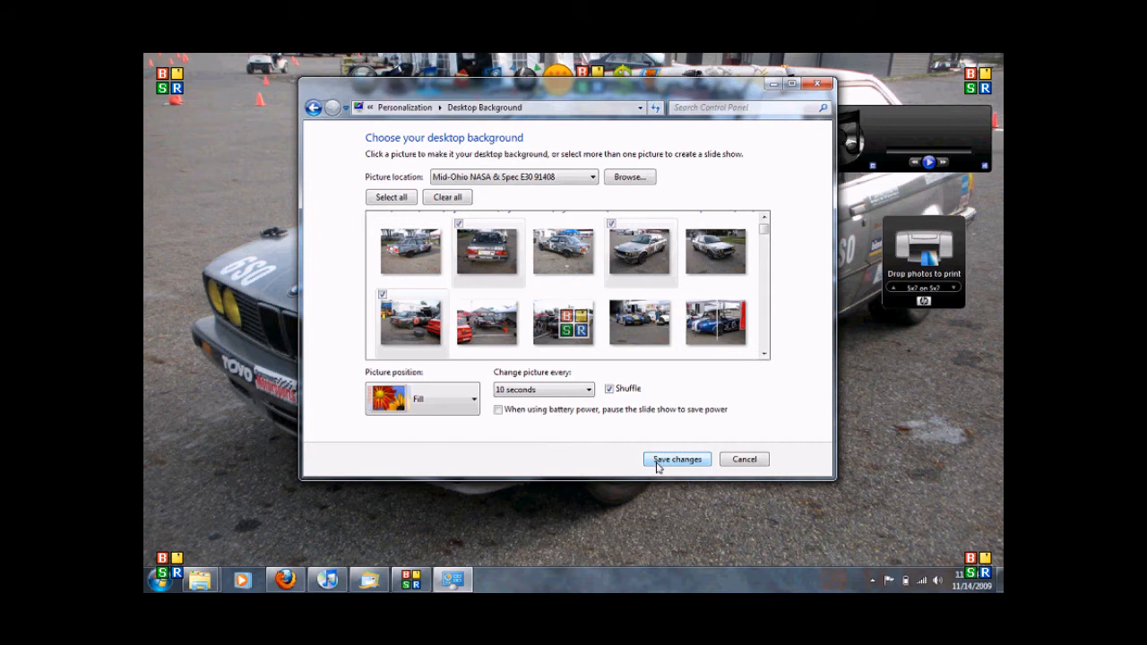
left_click(678, 459)
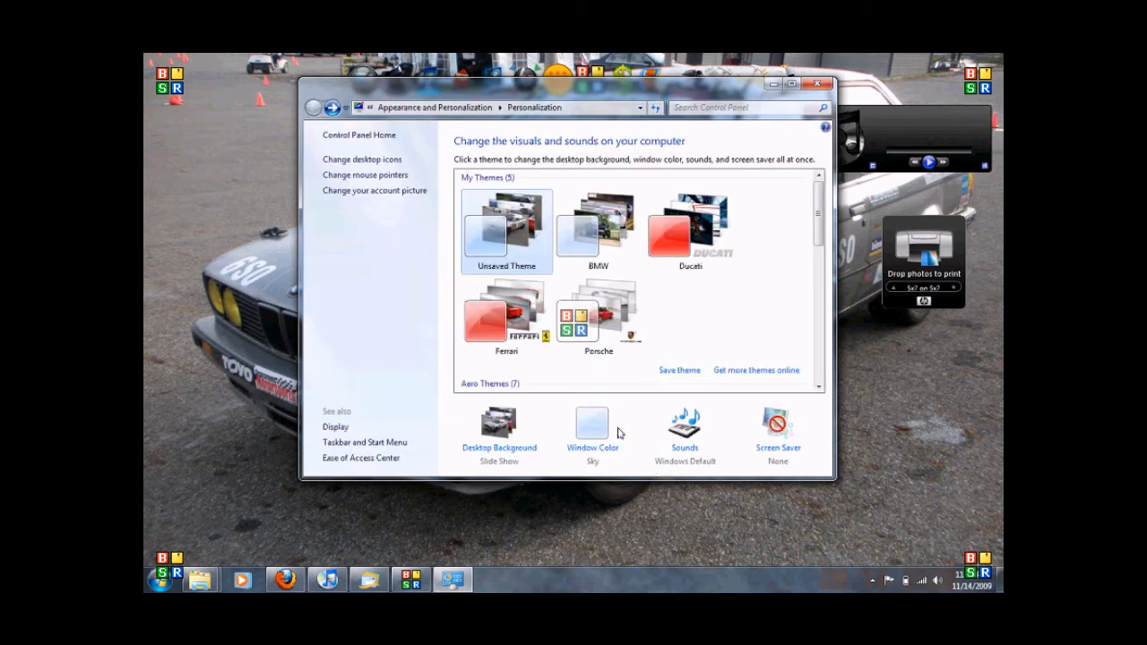
- Return to Desktop Background to view the picture location choices
left_click(507, 229)
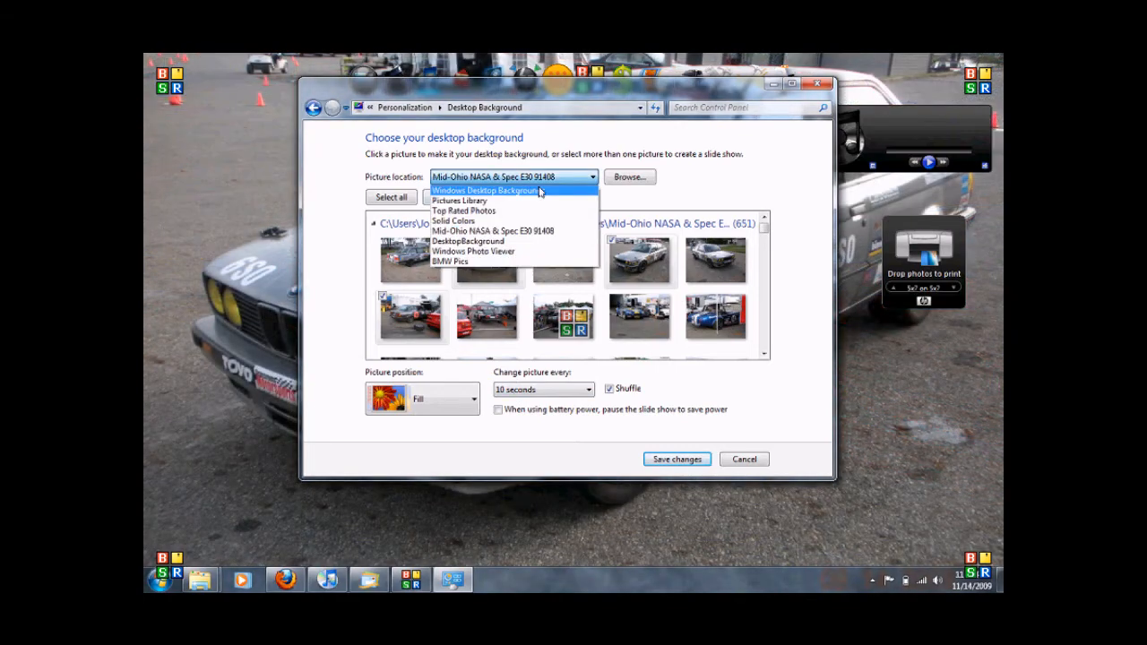
- Switch the picture location through Windows Desktop Backgrounds, Pictures Library and Solid Colors, then cancel back to the theme list
left_click(488, 190)
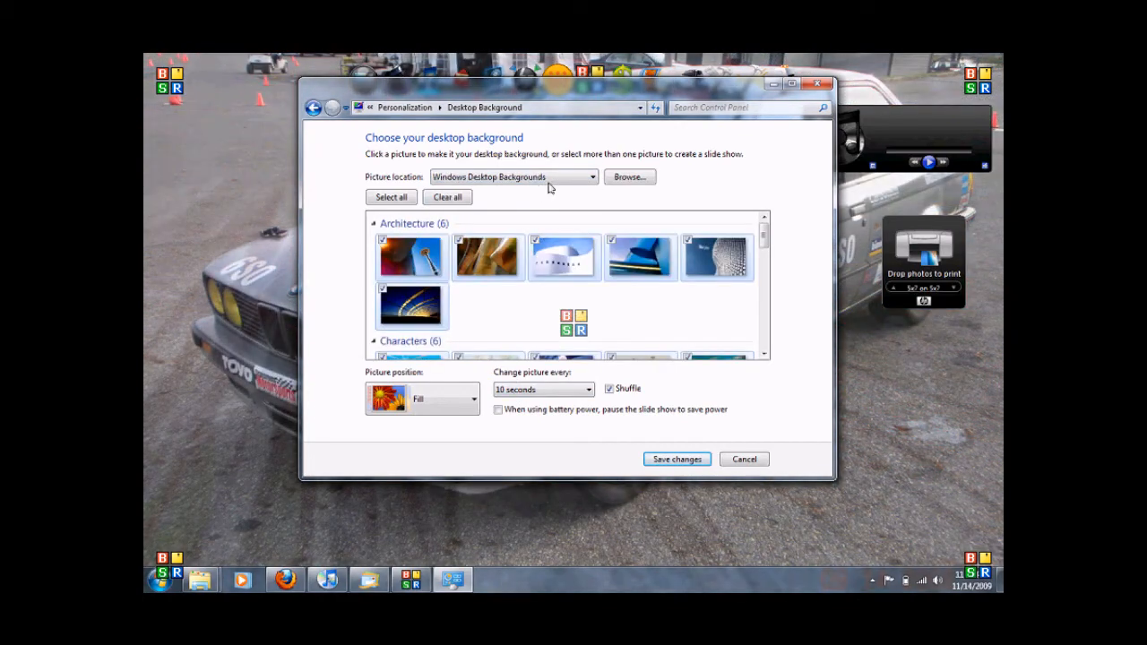
left_click(512, 177)
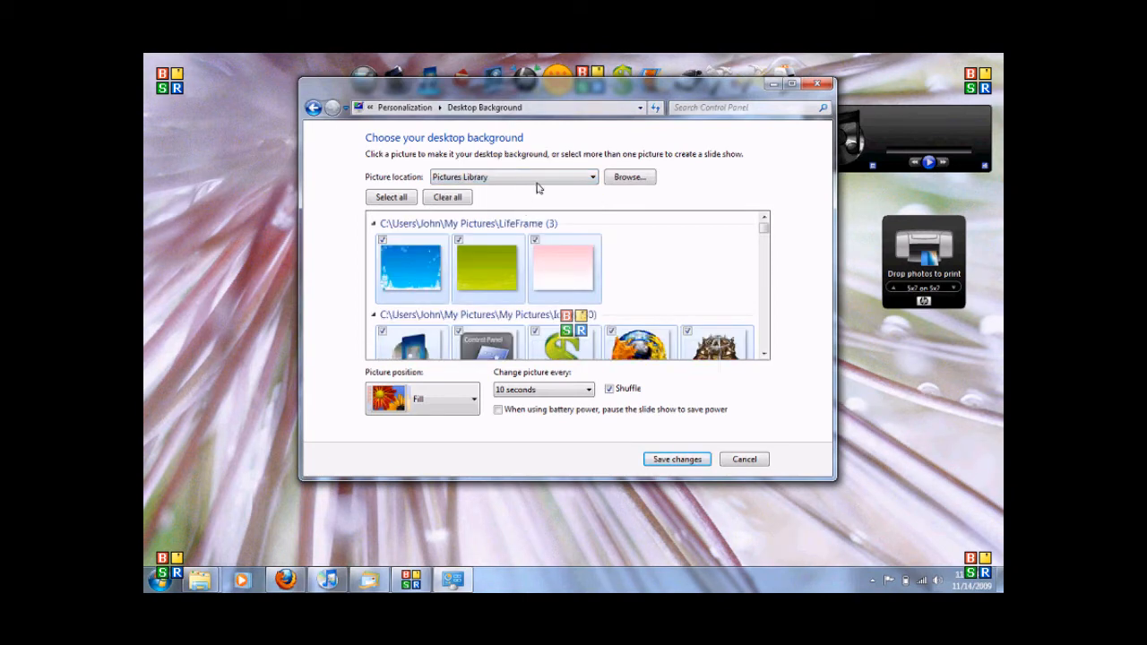
left_click(581, 177)
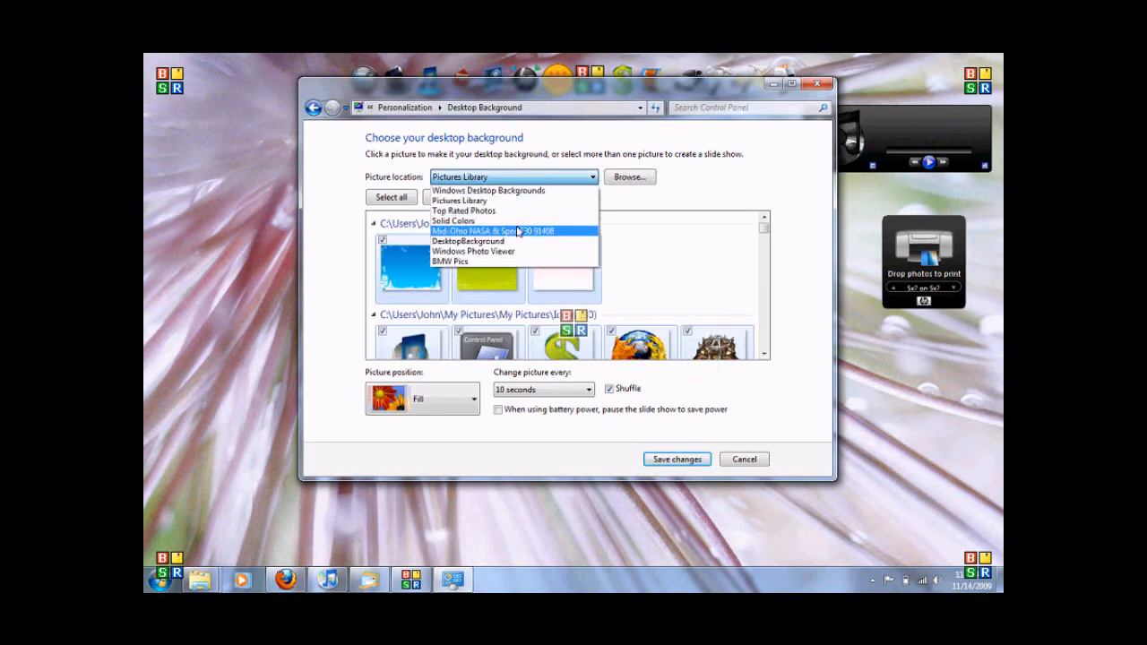
left_click(454, 221)
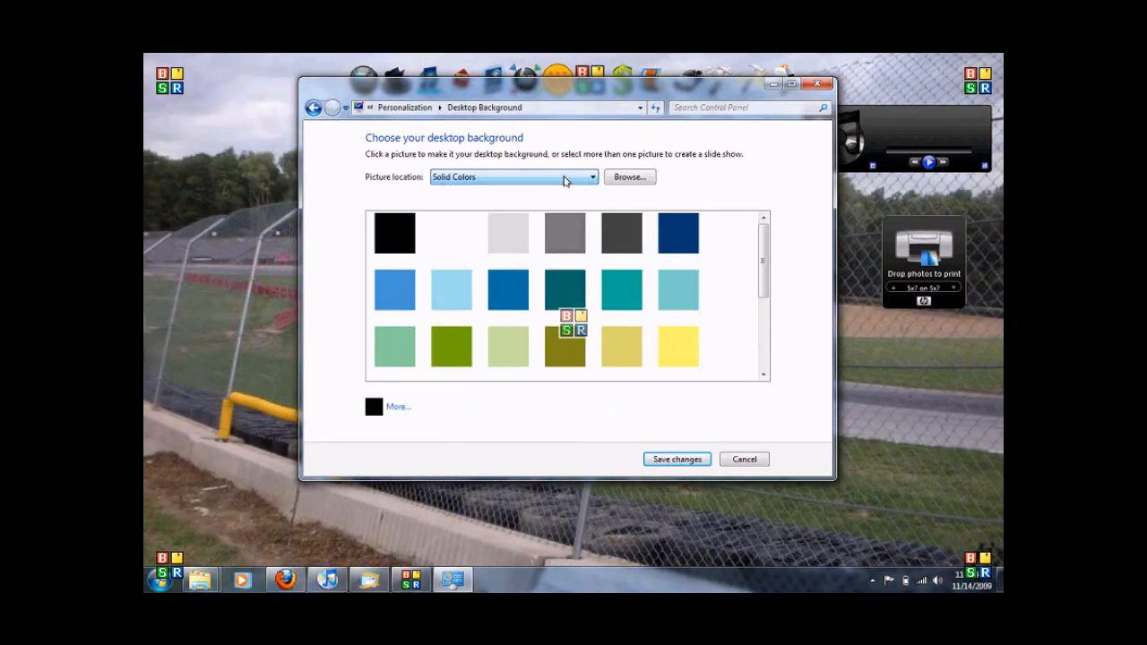
left_click(592, 177)
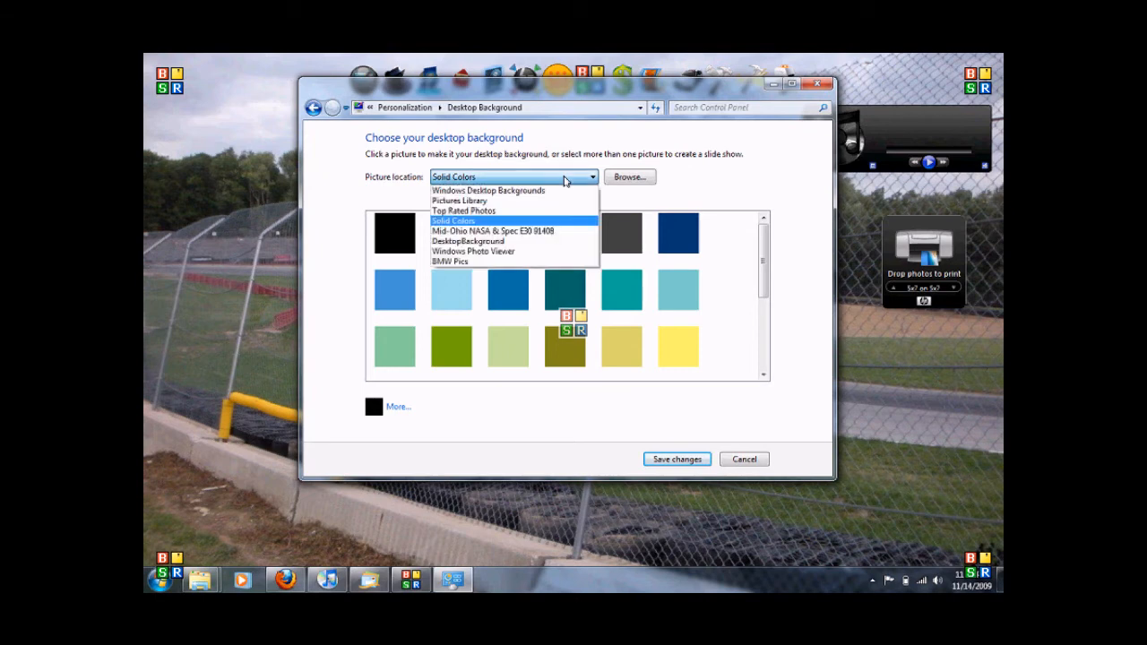
mouse_move(488, 190)
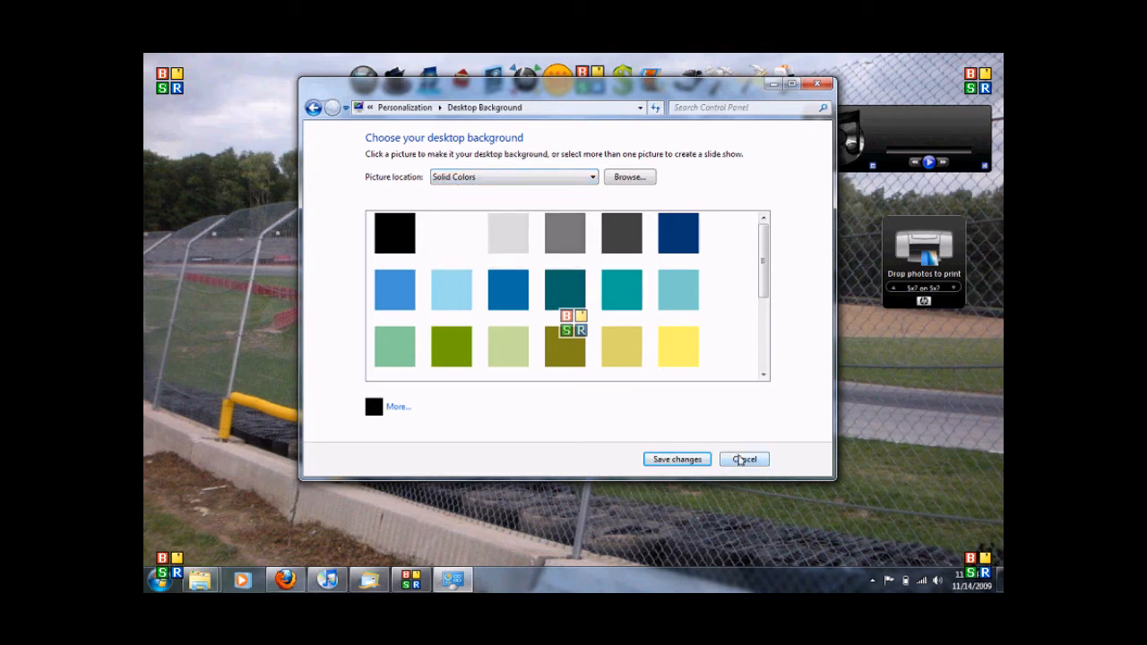
left_click(744, 459)
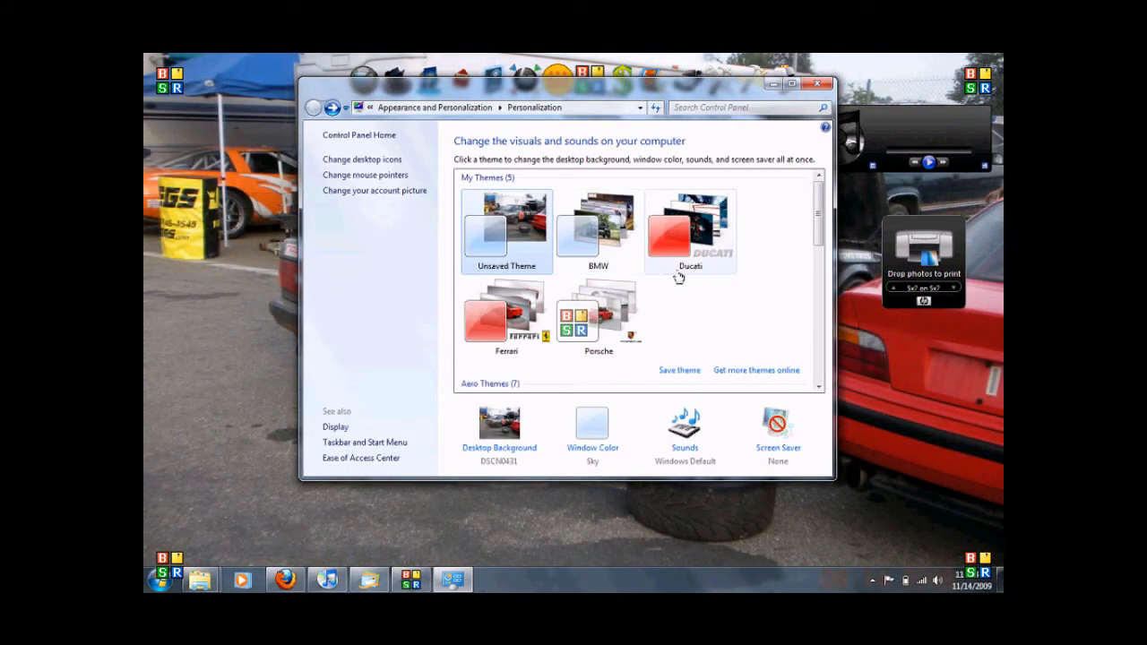
- Apply the BMW photo theme with pictures changing every 10 seconds and save the slideshow
left_click(598, 231)
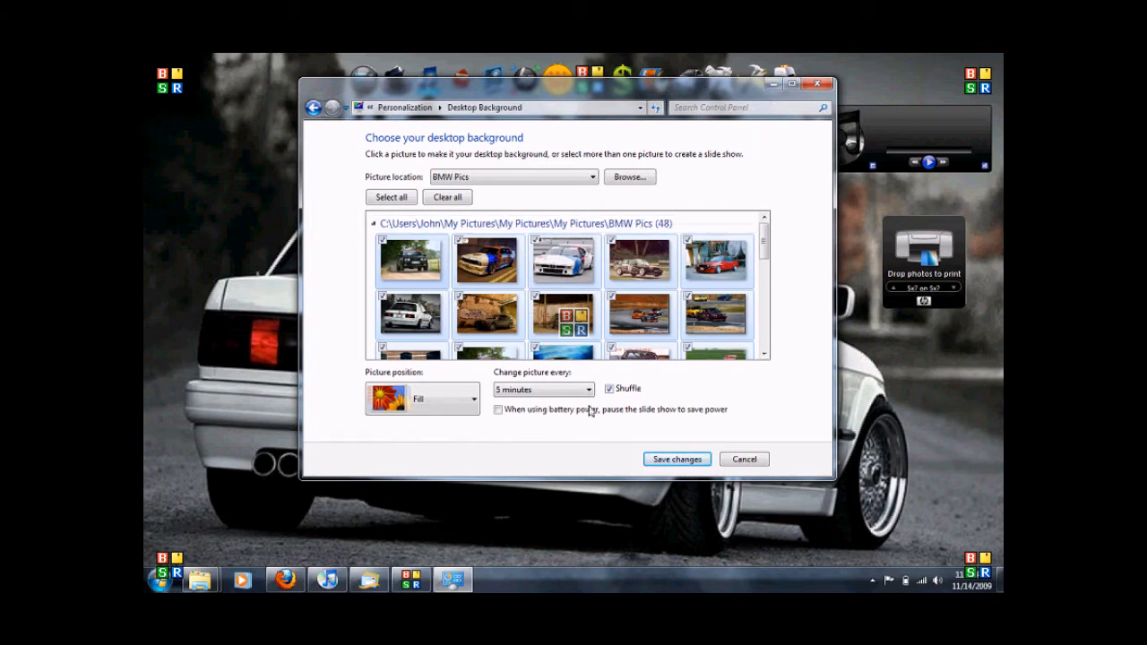
left_click(541, 389)
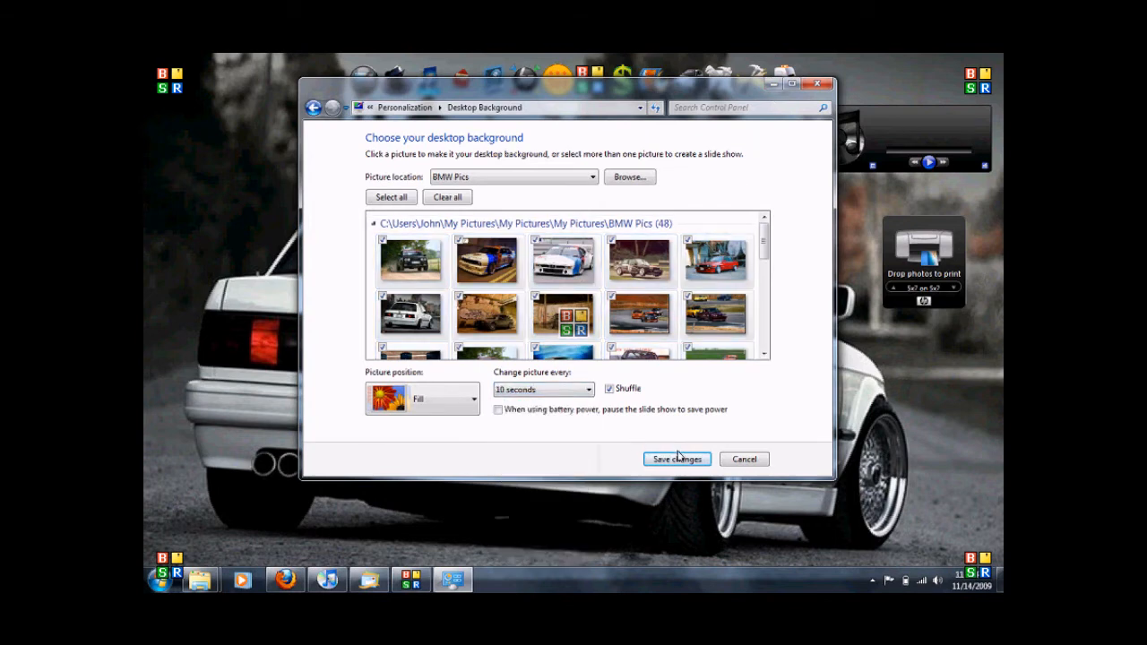
left_click(678, 459)
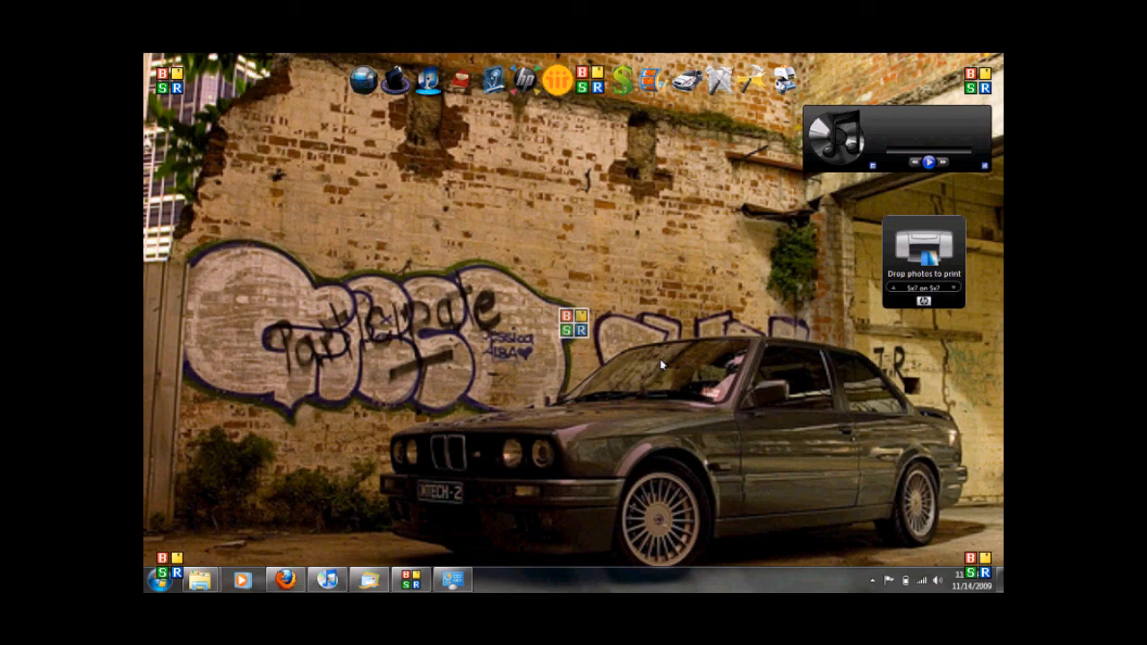
mouse_move(439, 564)
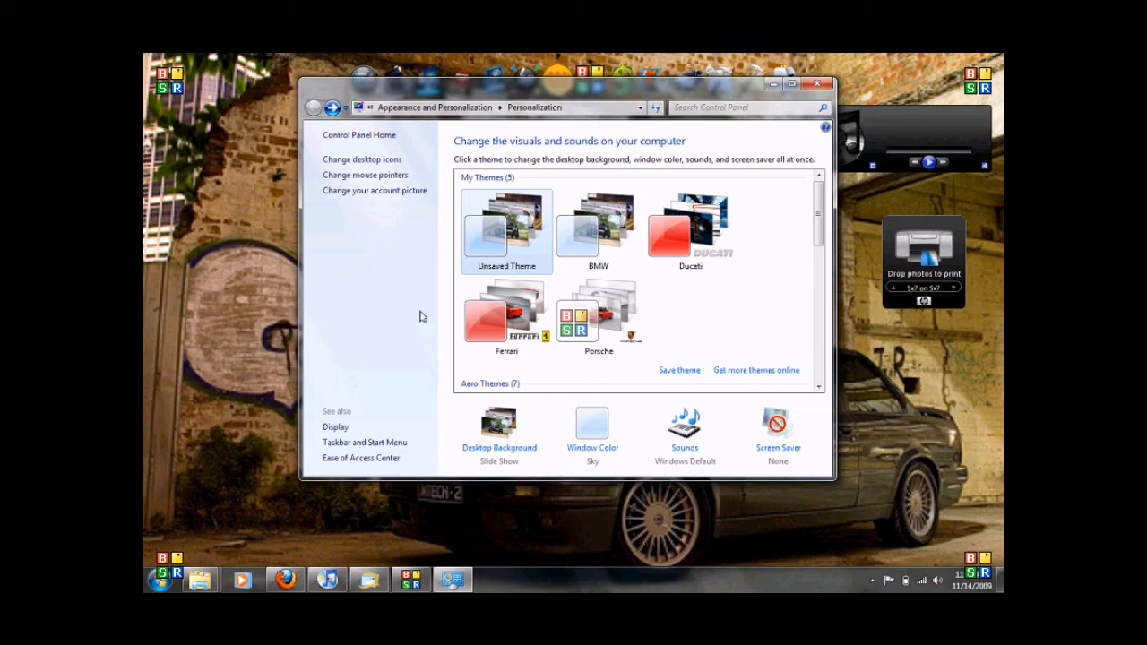
mouse_move(451, 247)
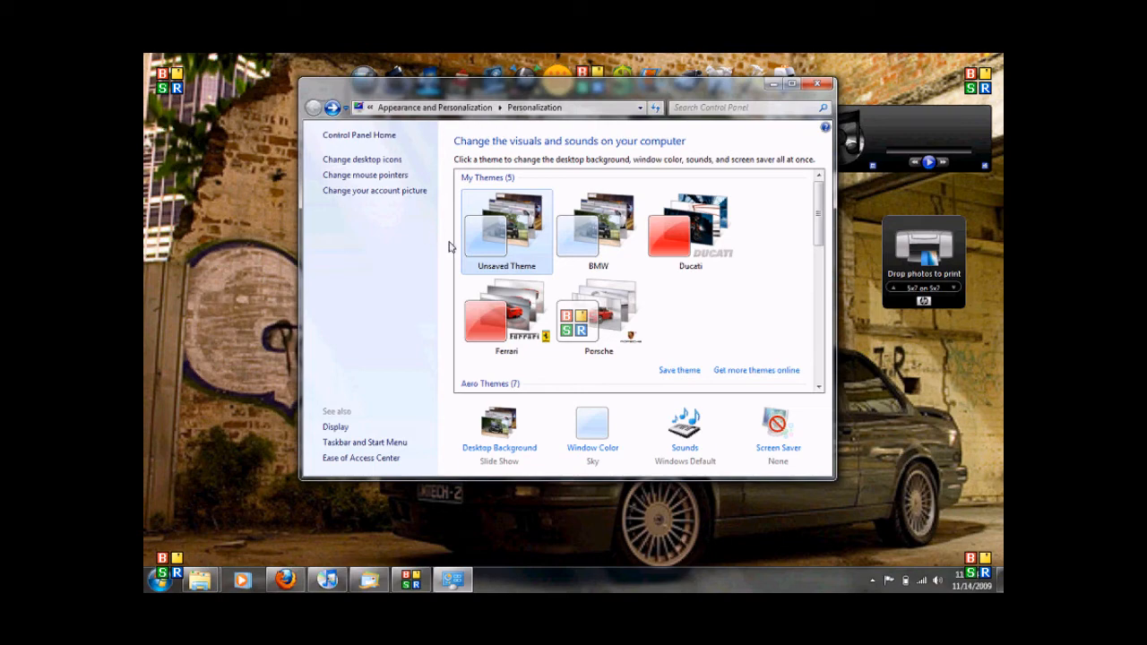
- Select only the Warsteiner BMW race-car picture as the desktop background and save it
scroll("down", 3)
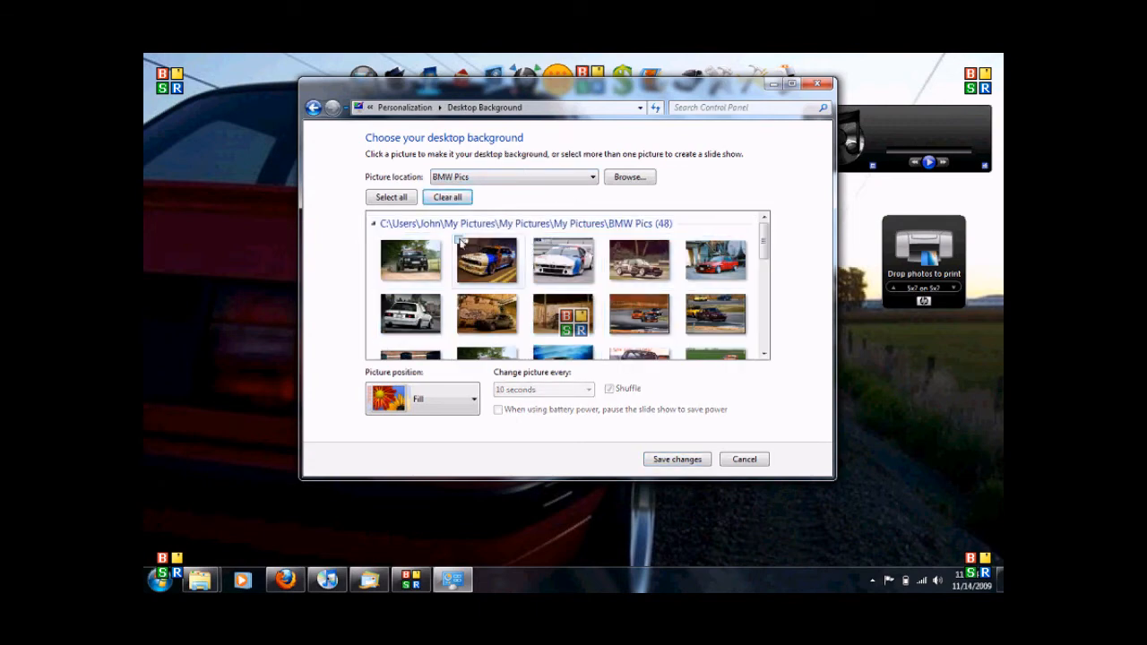
left_click(677, 458)
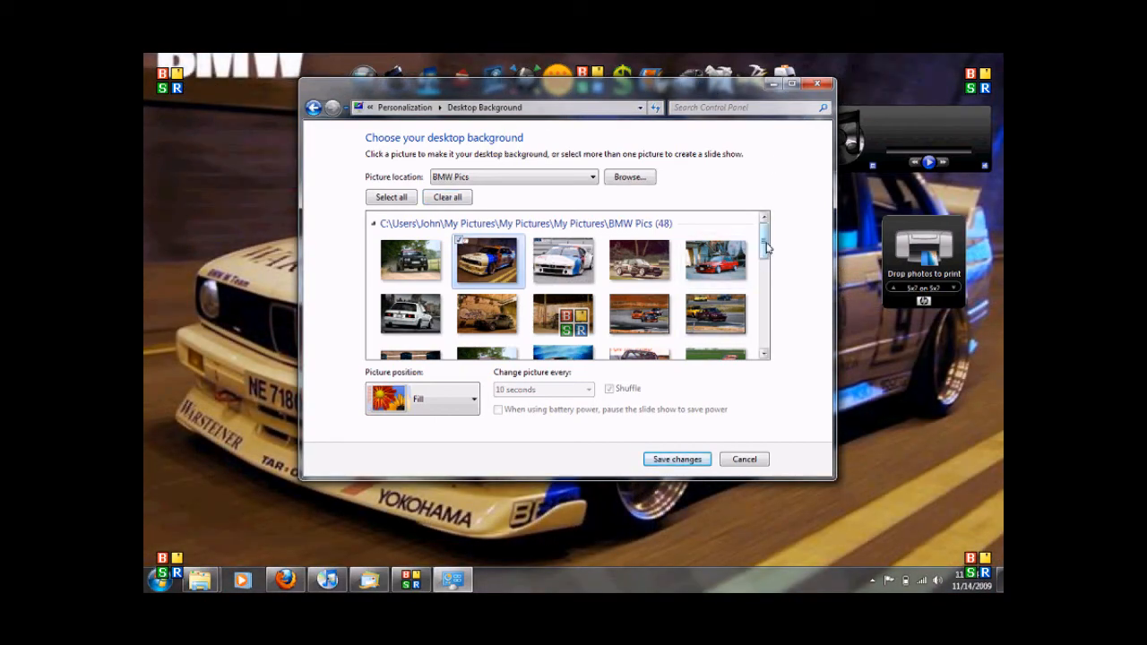
left_click(677, 459)
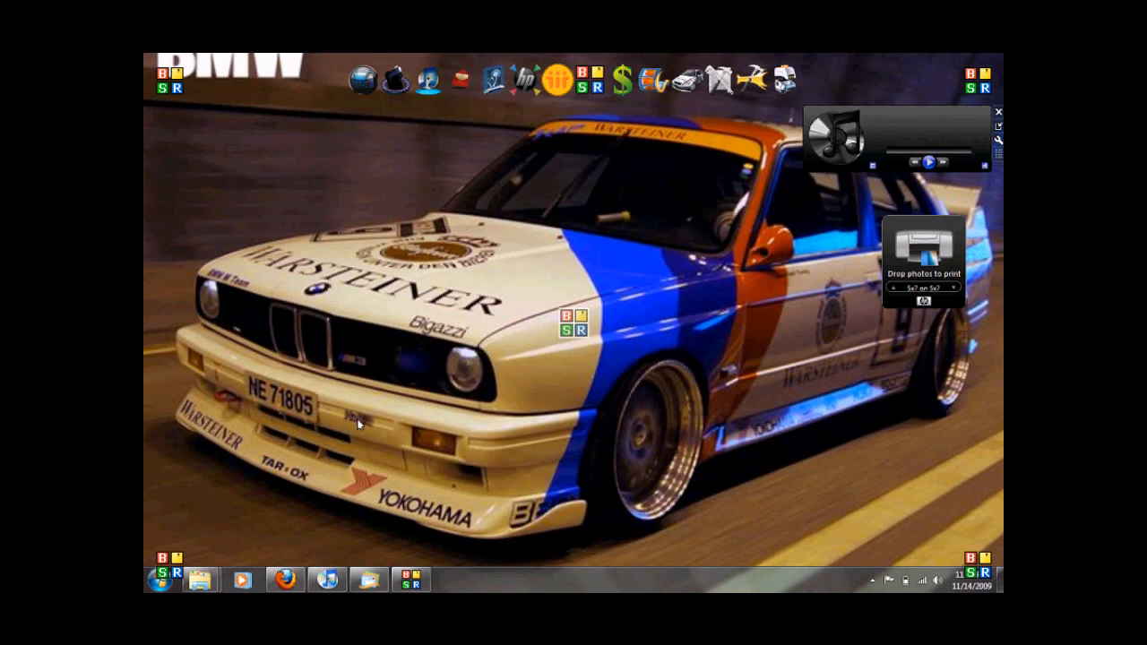
left_click(160, 580)
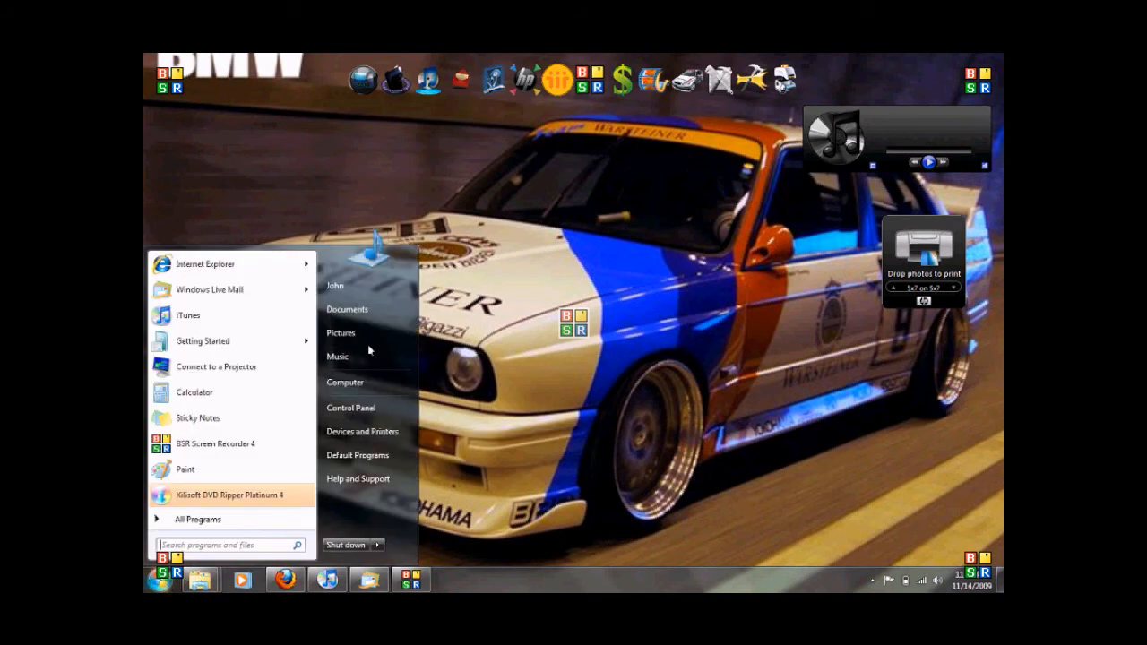
- Browse My Pictures > Ripleys Stars Cars and set photo DSCN1152 as the desktop background
left_click(341, 332)
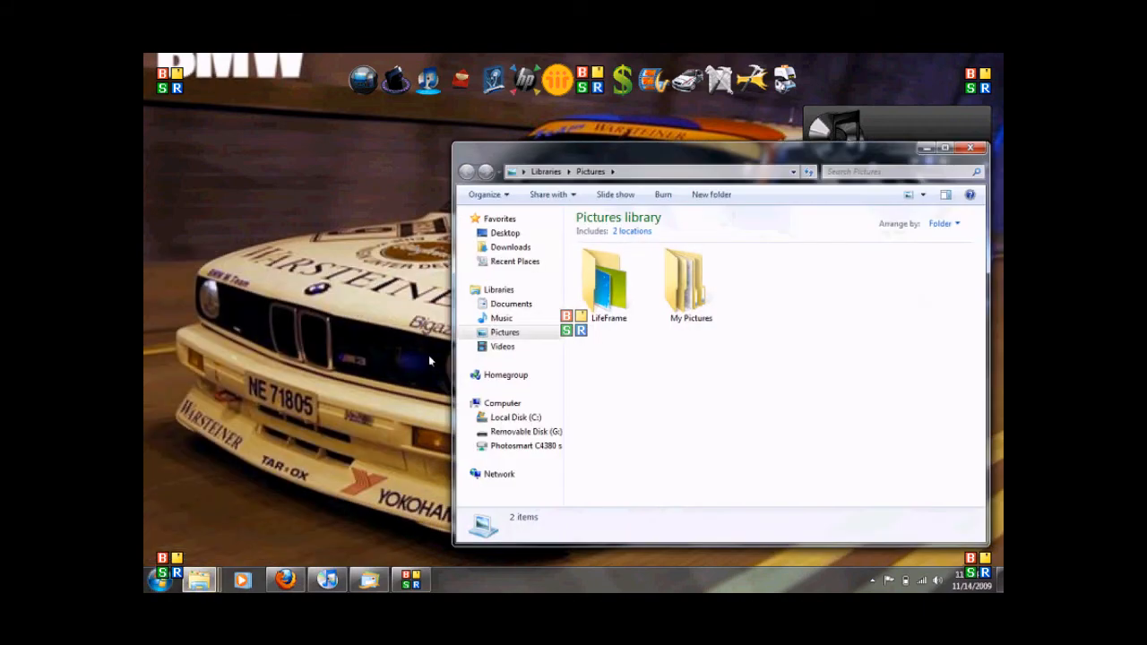
double_click(690, 283)
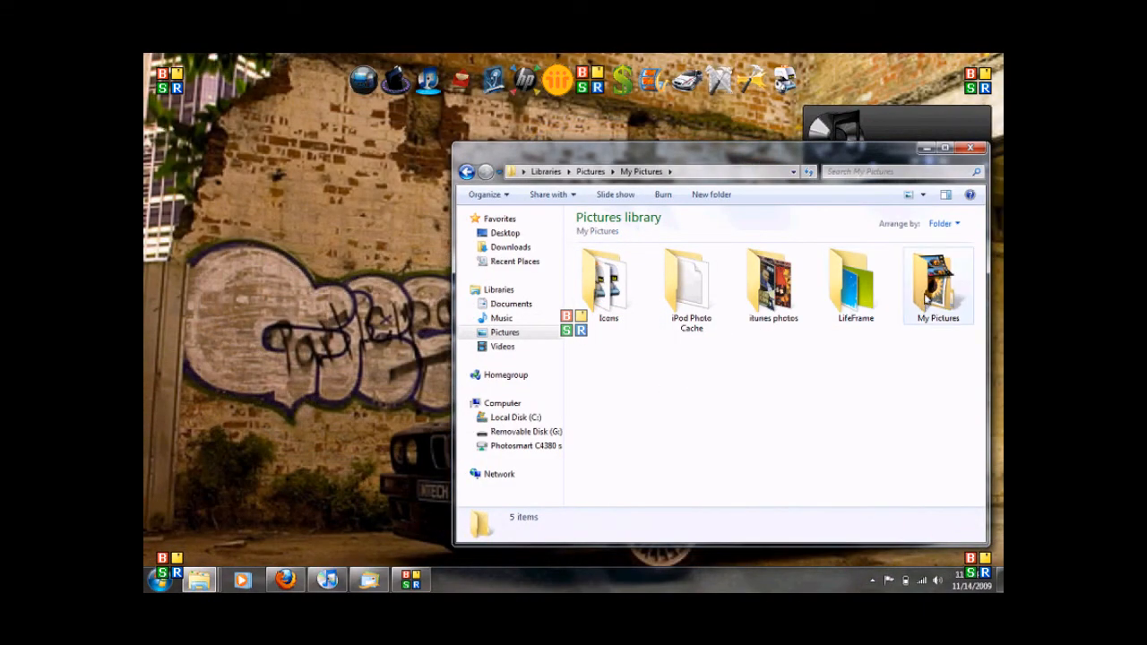
double_click(939, 279)
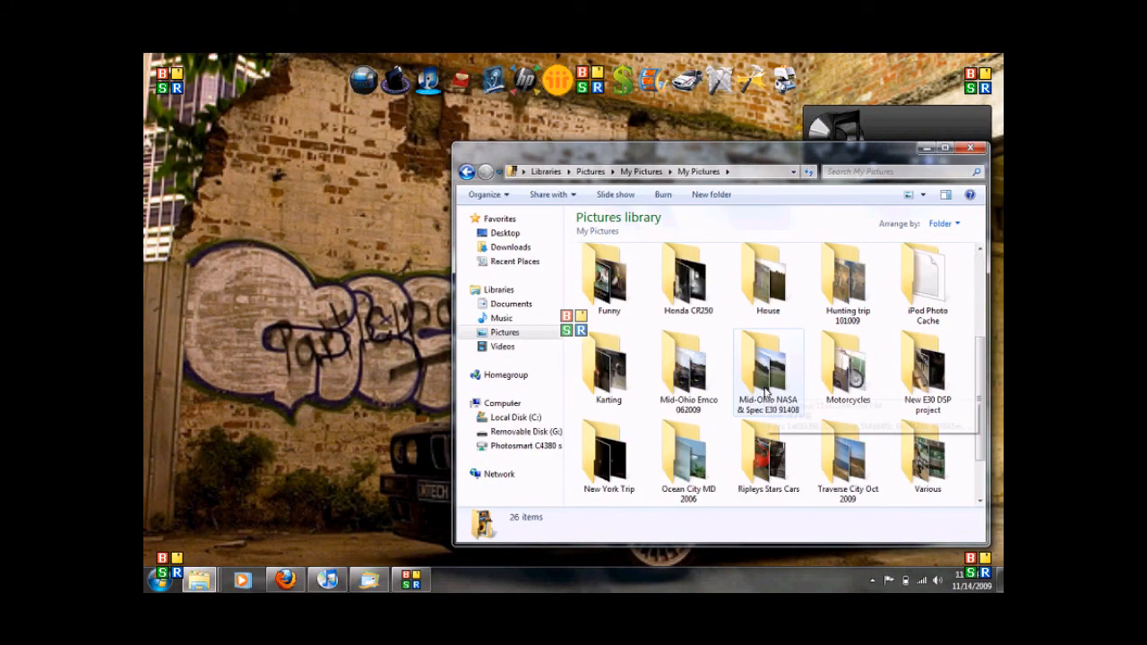
scroll("down", 3)
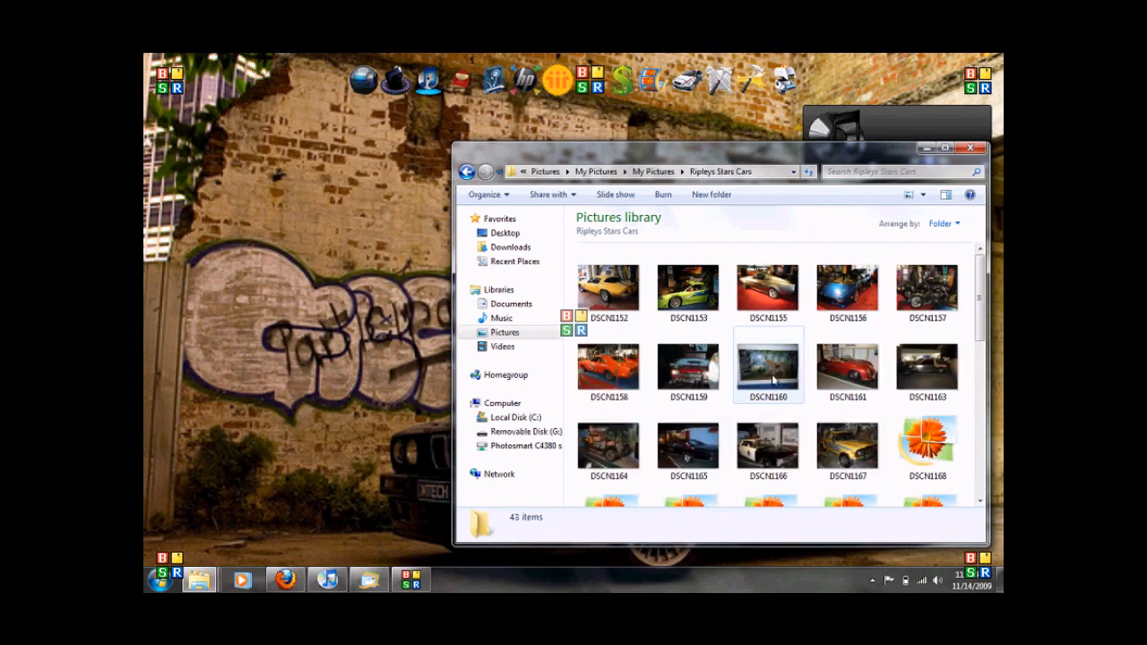
right_click(609, 291)
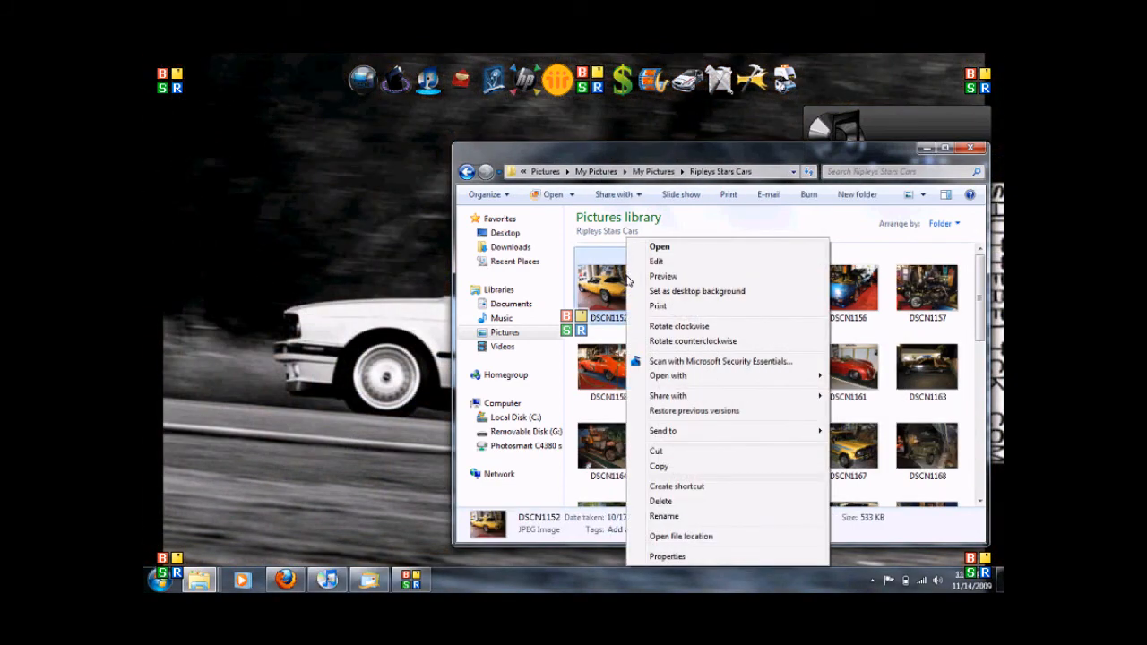
mouse_move(666, 294)
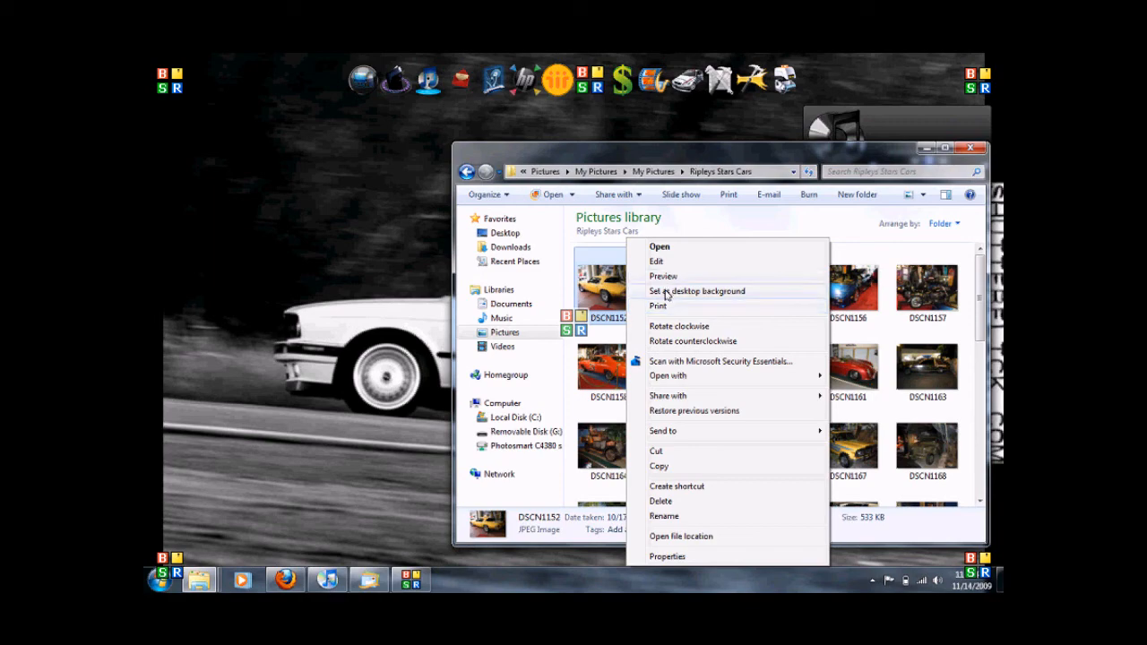
left_click(699, 290)
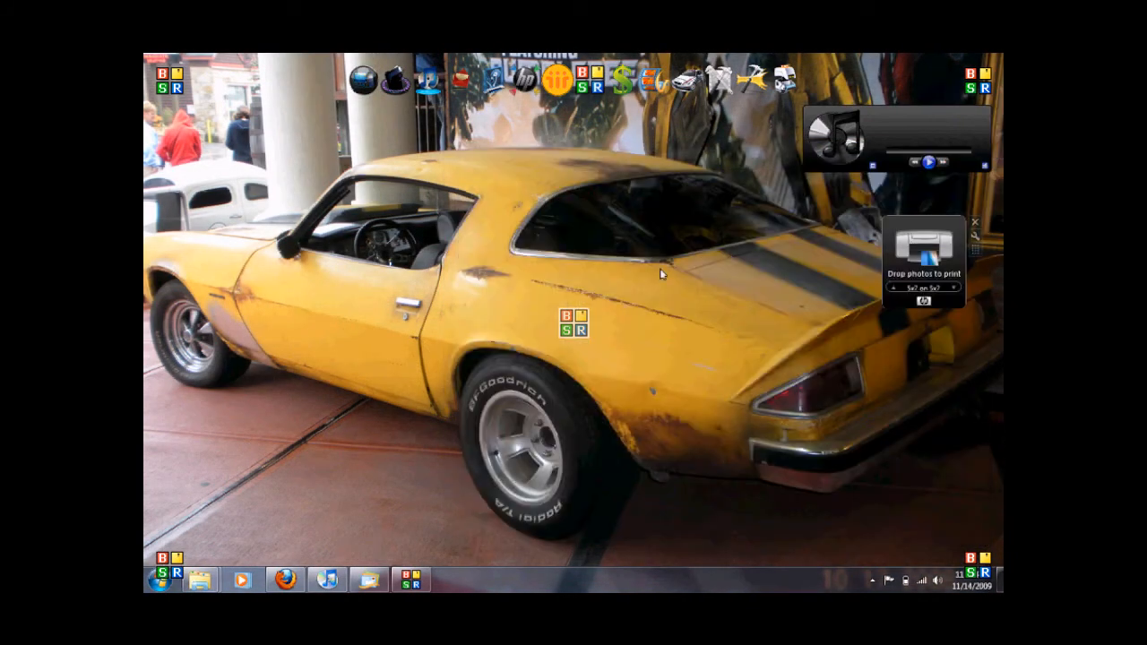
right_click(660, 272)
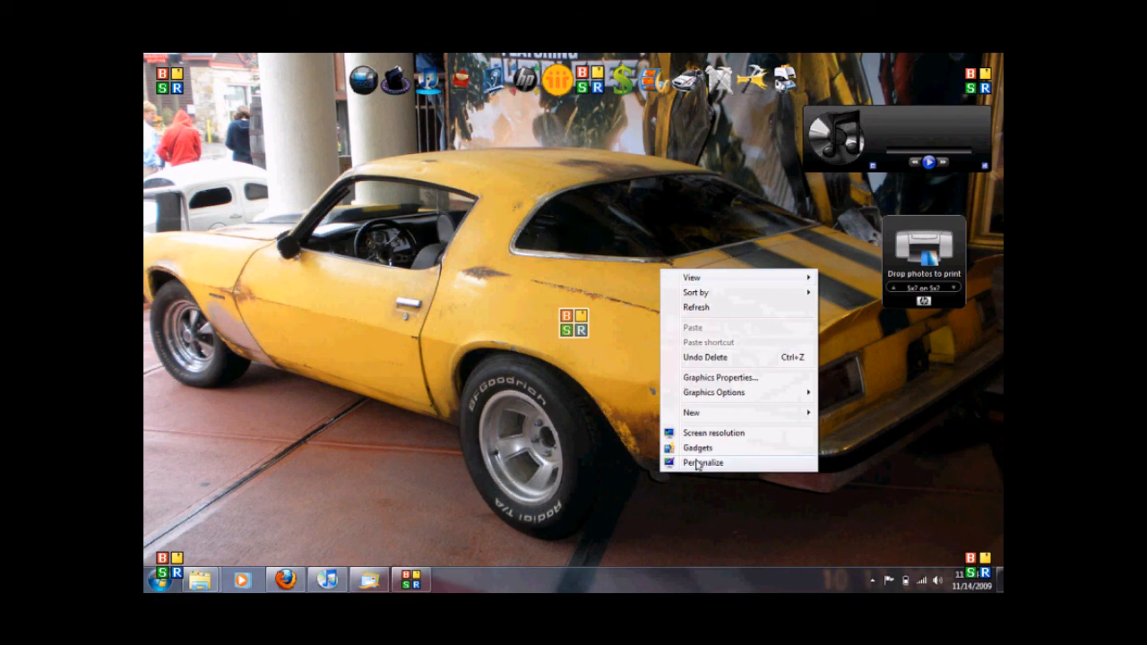
left_click(702, 462)
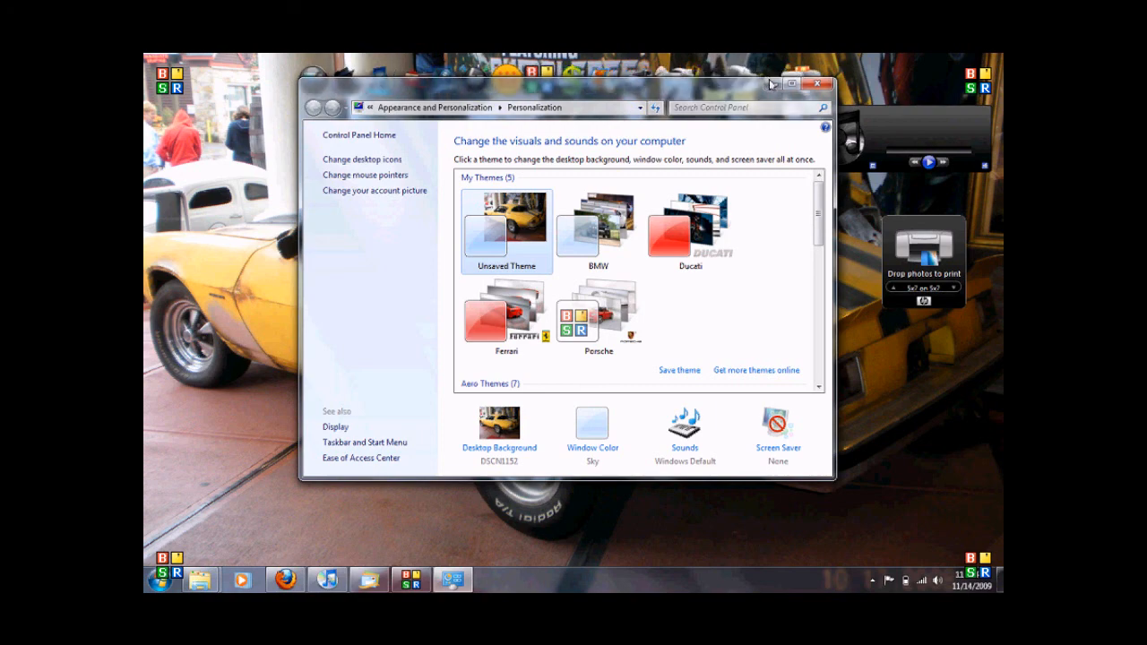
mouse_move(775, 82)
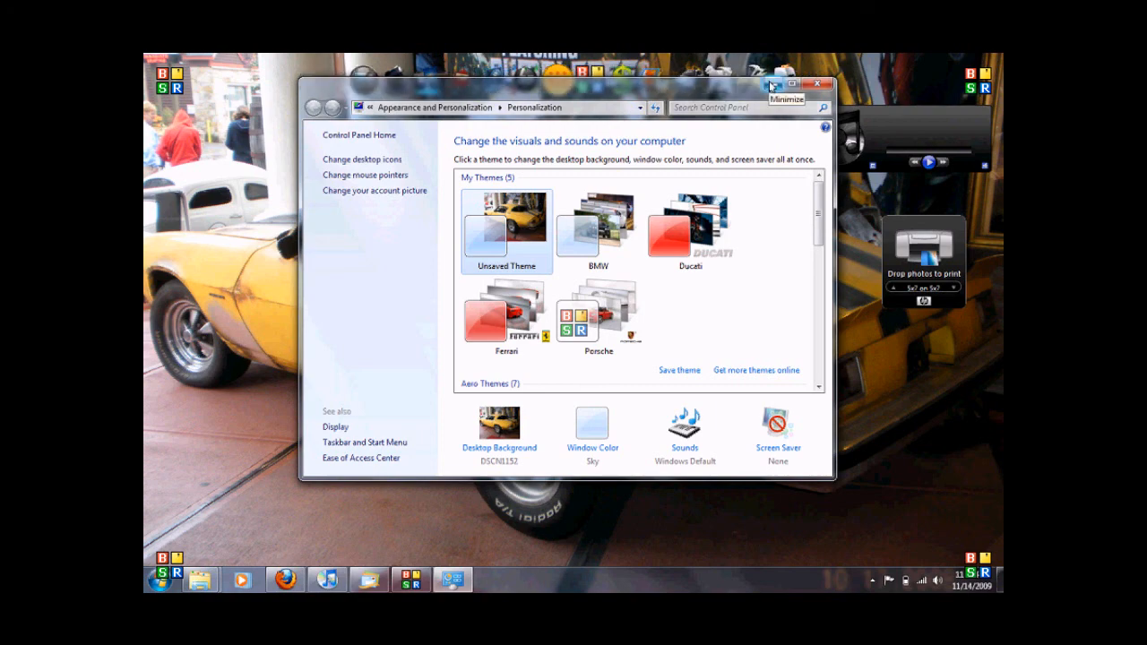
left_click(773, 84)
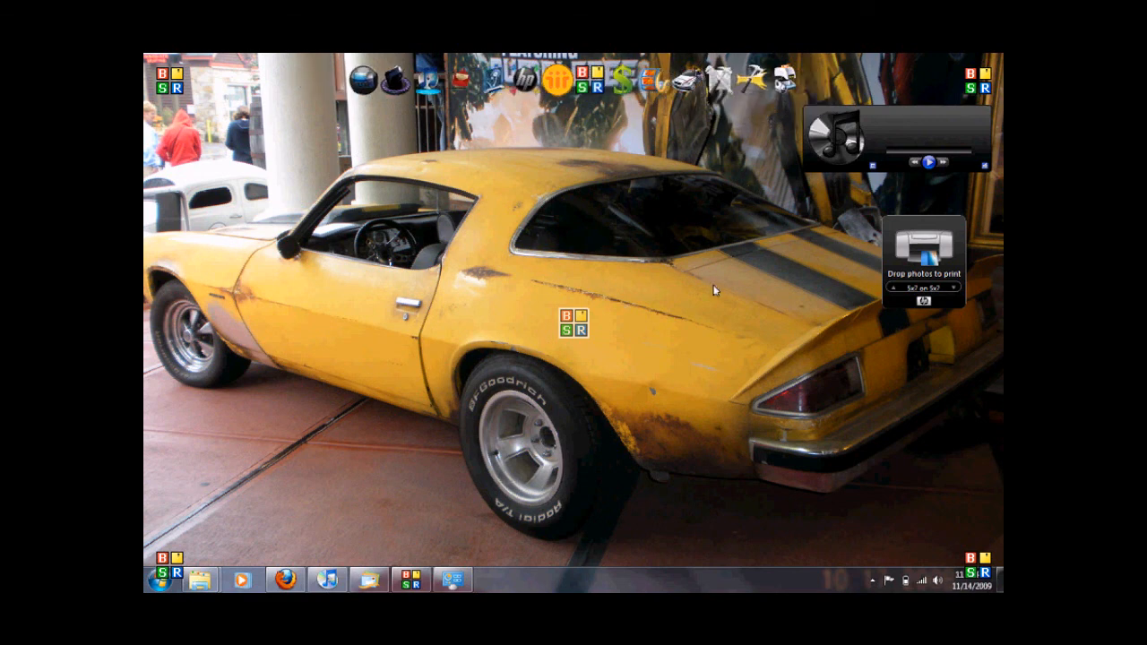